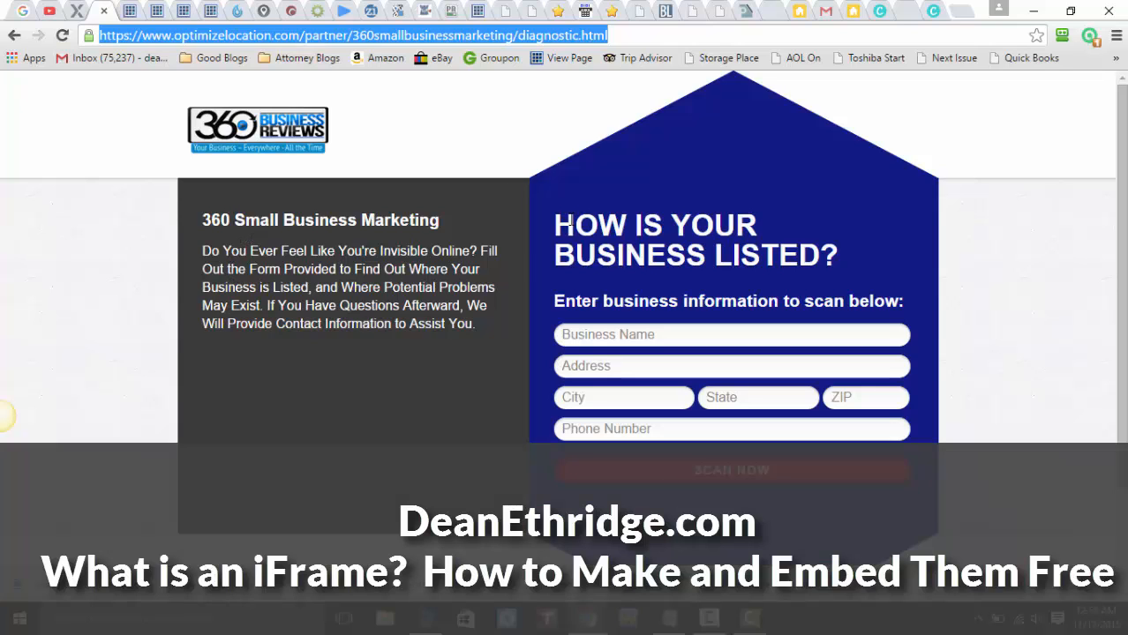
Highlight the optimizelocation.com diagnostic form address, then move to the DeanEthridge.com site
{"action": "scroll", "scroll_direction": "down", "scroll_amount": 3}
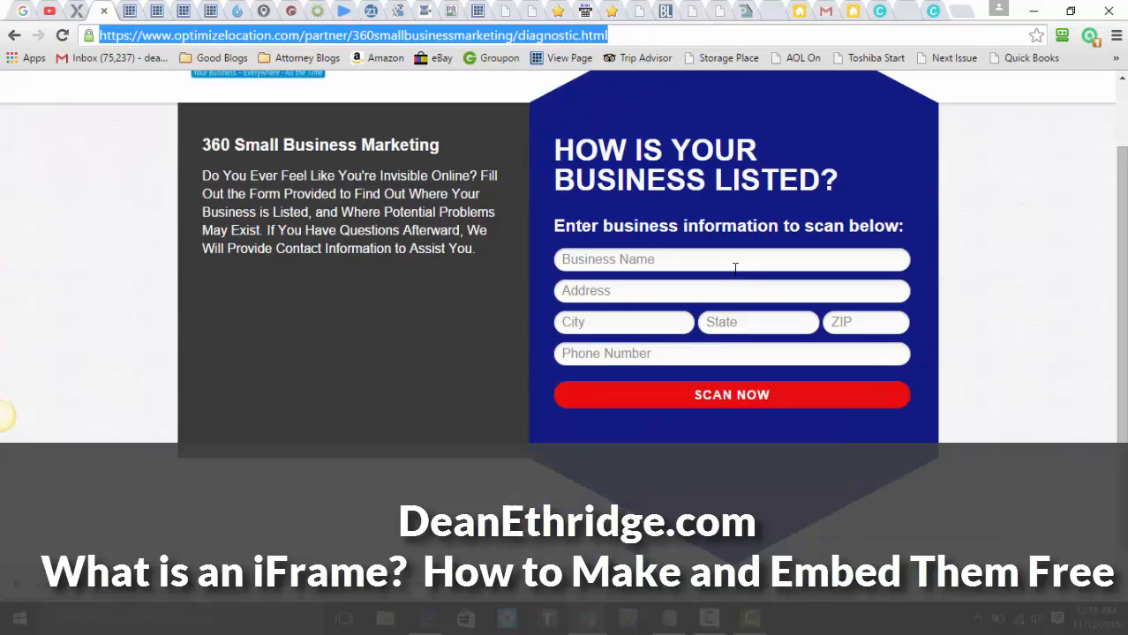
{"action": "scroll", "scroll_direction": "up", "scroll_amount": 3}
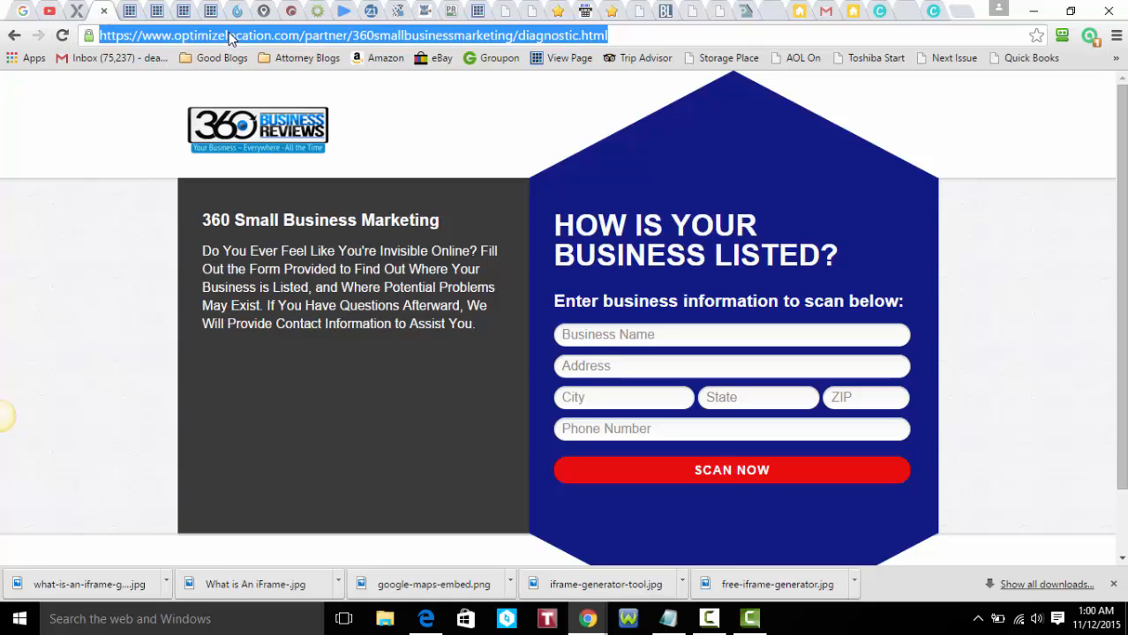
{"action": "left_click", "coordinate": [731, 335]}
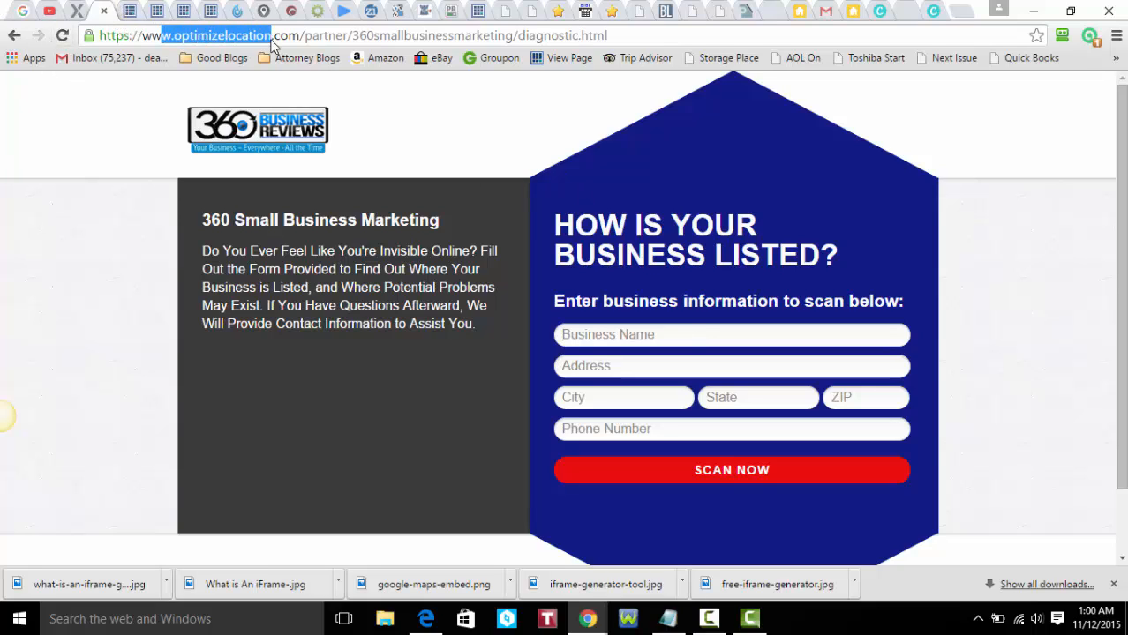
{"action": "left_click", "coordinate": [156, 11]}
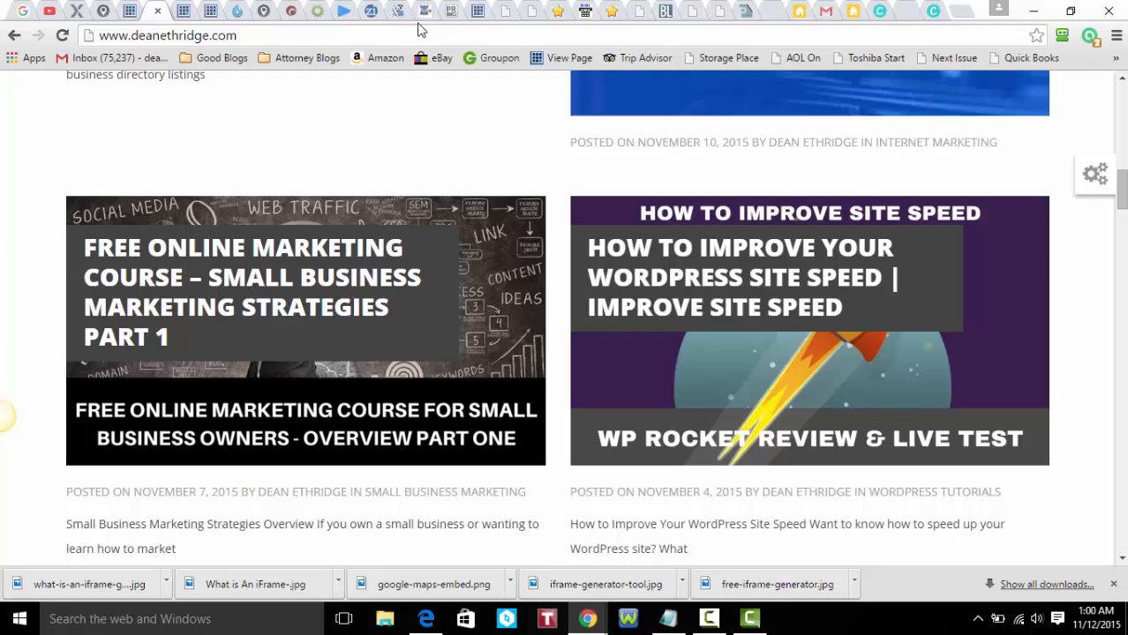
{"action": "mouse_move", "coordinate": [614, 66]}
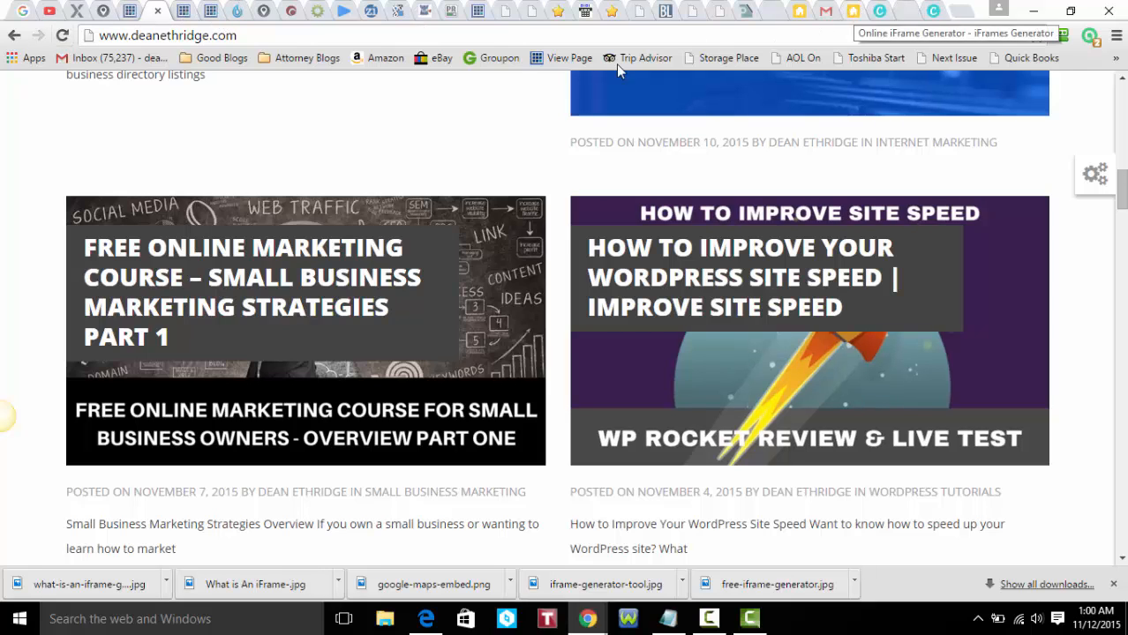
{"action": "scroll", "scroll_direction": "up", "scroll_amount": 3}
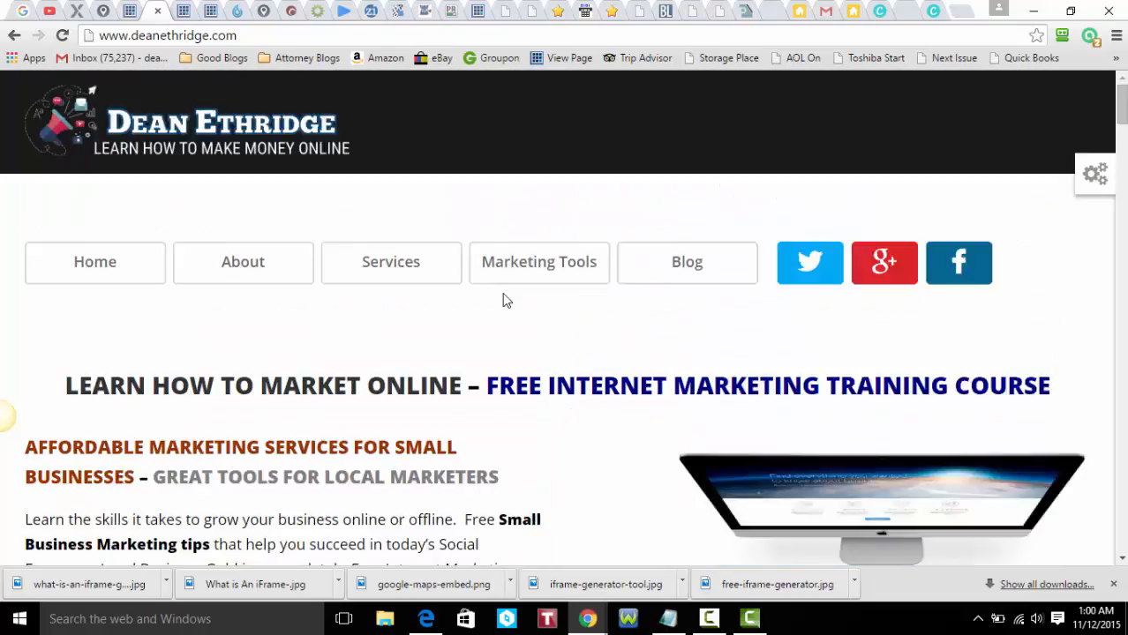
{"action": "scroll", "scroll_direction": "down", "scroll_amount": 3}
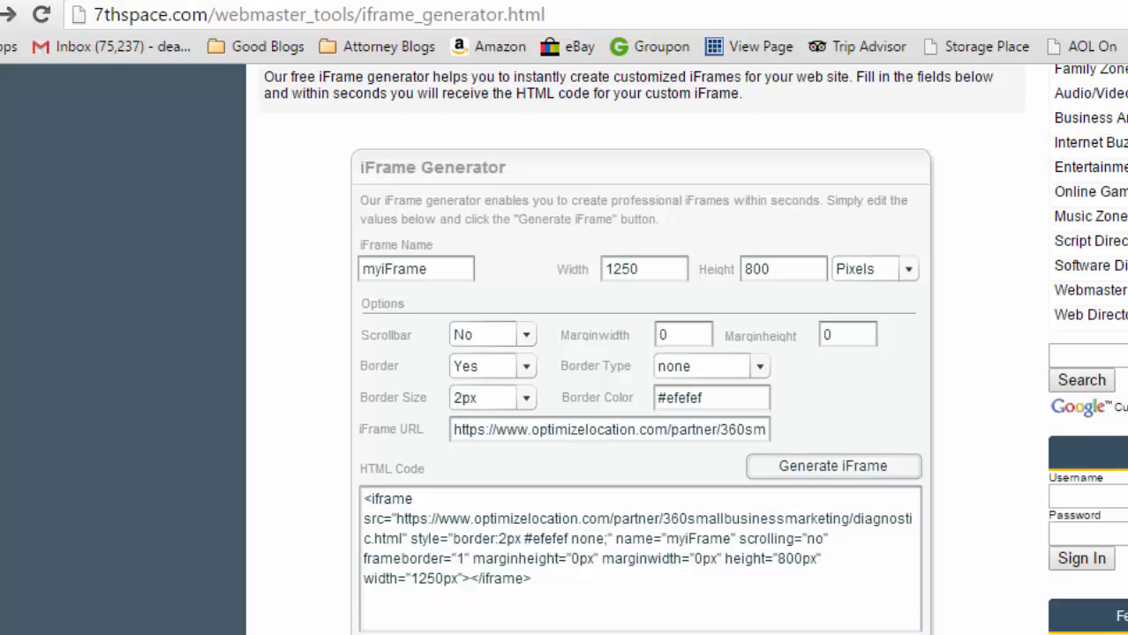
{"action": "mouse_move", "coordinate": [604, 63]}
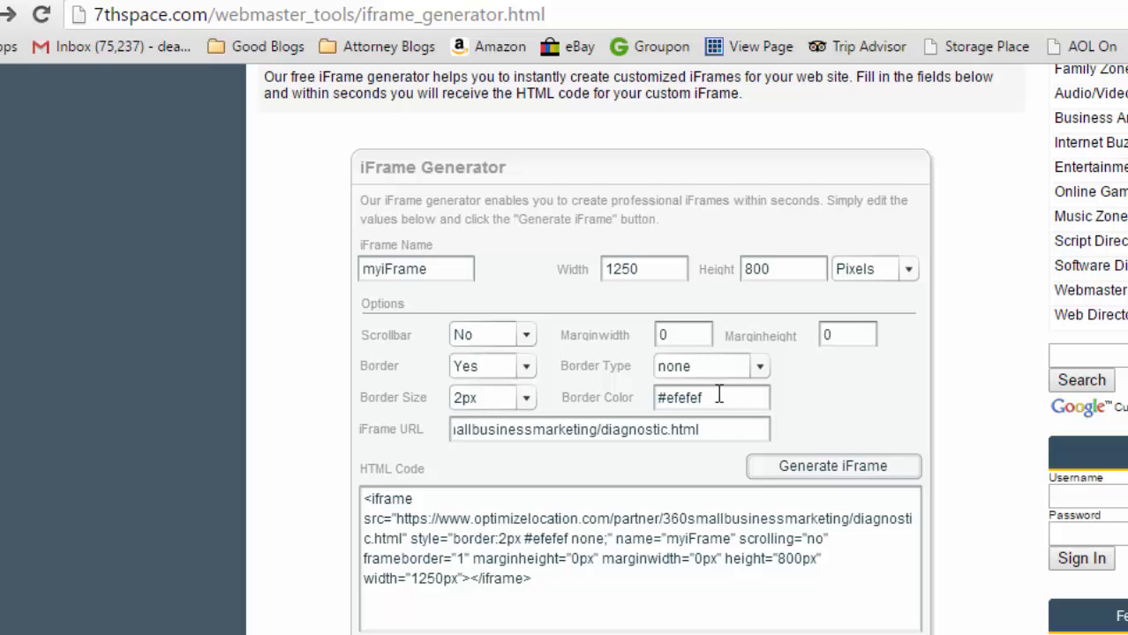
Select the border colour value #efefef in the generator settings
{"action": "triple_click", "coordinate": [711, 397]}
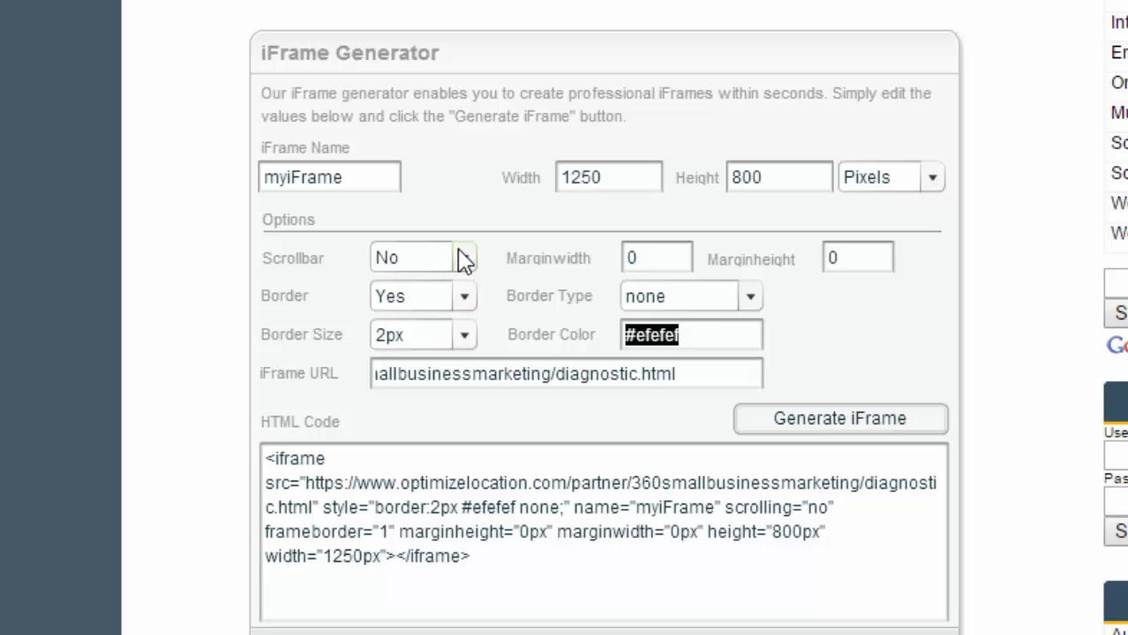
{"action": "mouse_move", "coordinate": [466, 261]}
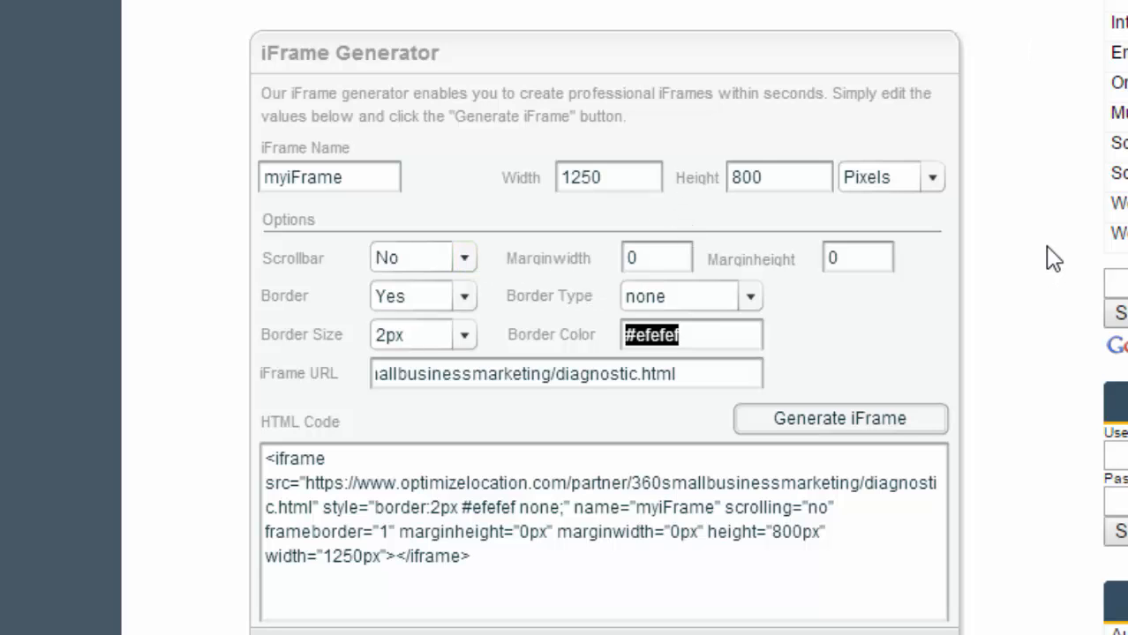
{"action": "mouse_move", "coordinate": [660, 169]}
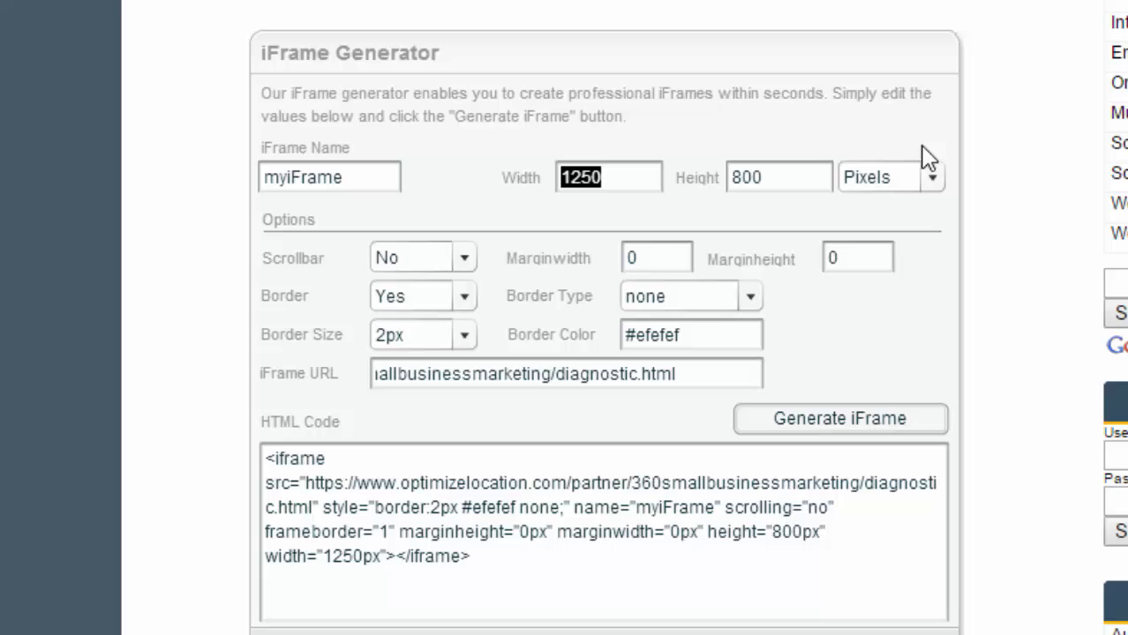
{"action": "mouse_move", "coordinate": [808, 134]}
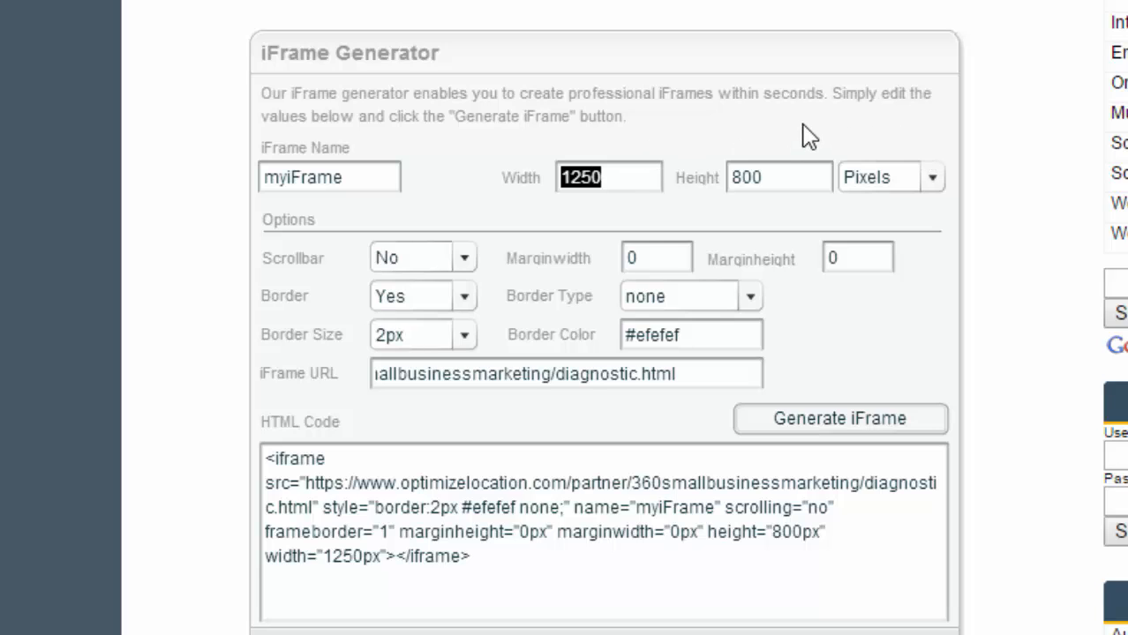
{"action": "mouse_move", "coordinate": [863, 166]}
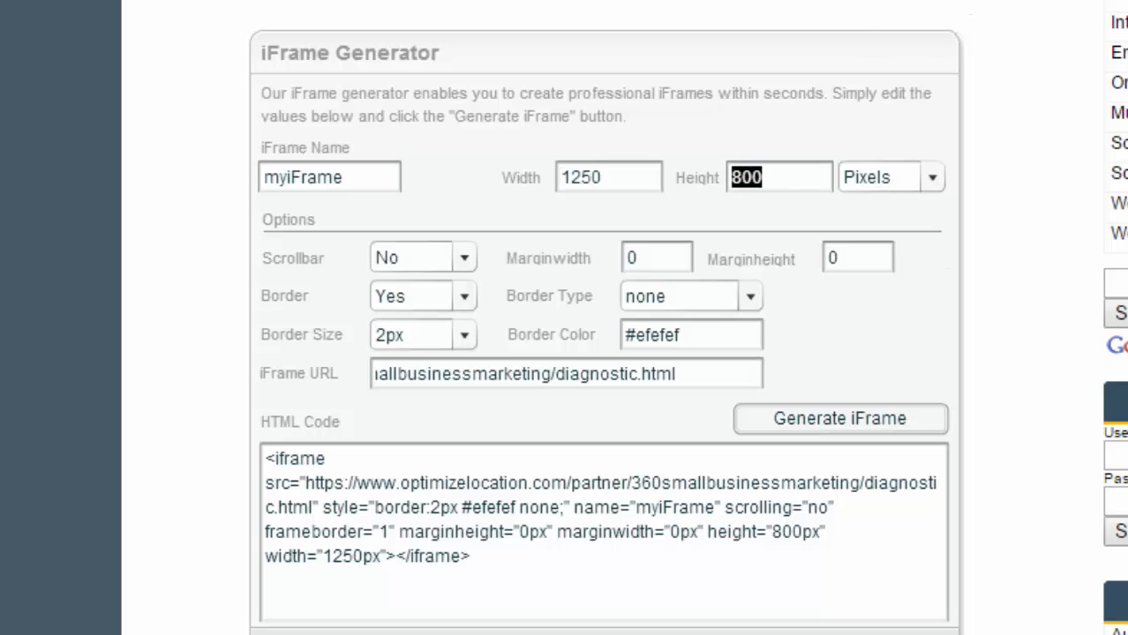
{"action": "mouse_move", "coordinate": [803, 150]}
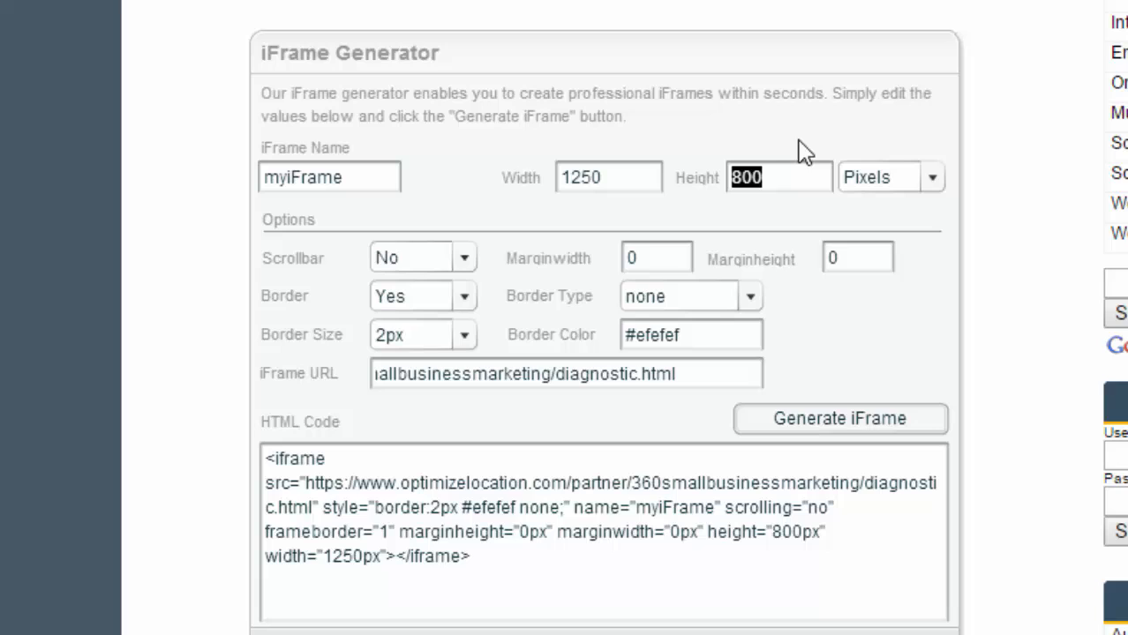
{"action": "mouse_move", "coordinate": [620, 176]}
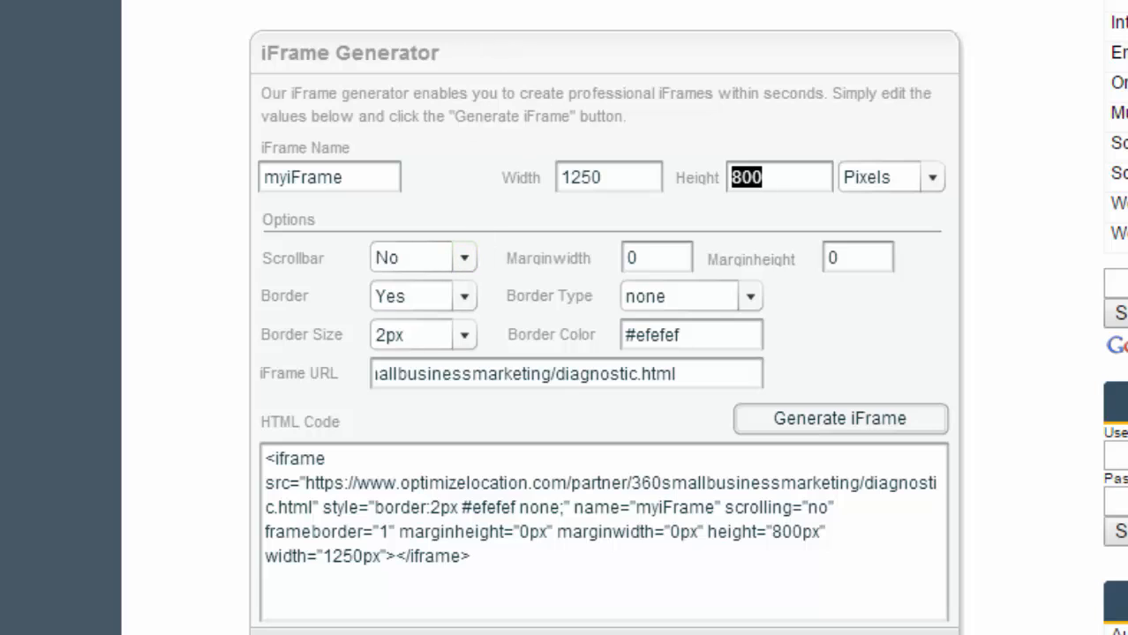
{"action": "mouse_move", "coordinate": [494, 530]}
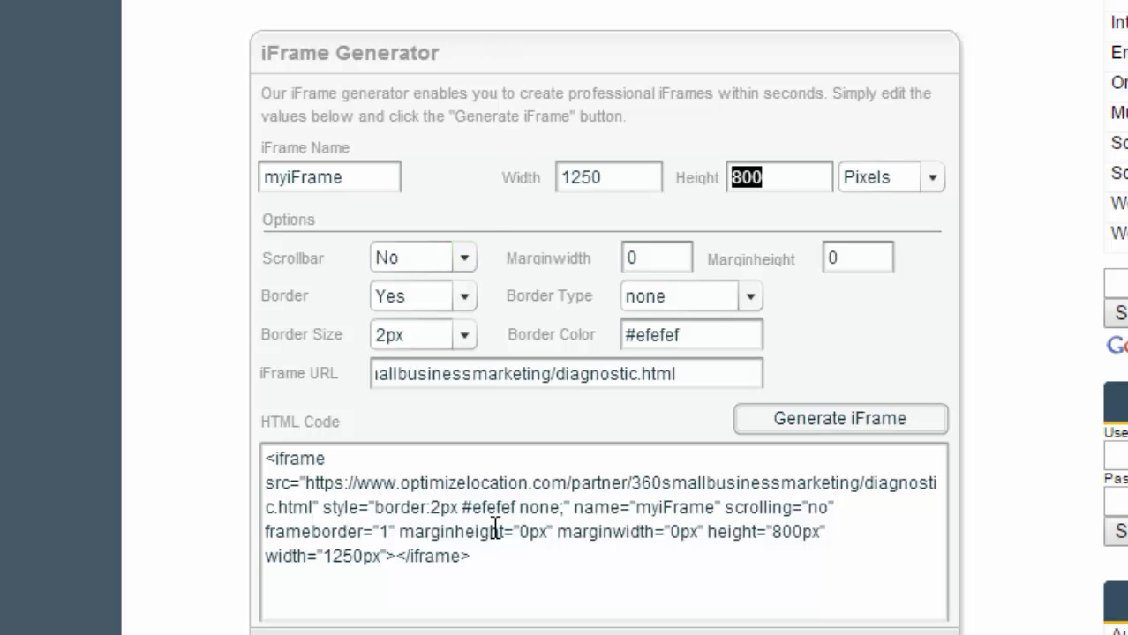
{"action": "mouse_move", "coordinate": [526, 350]}
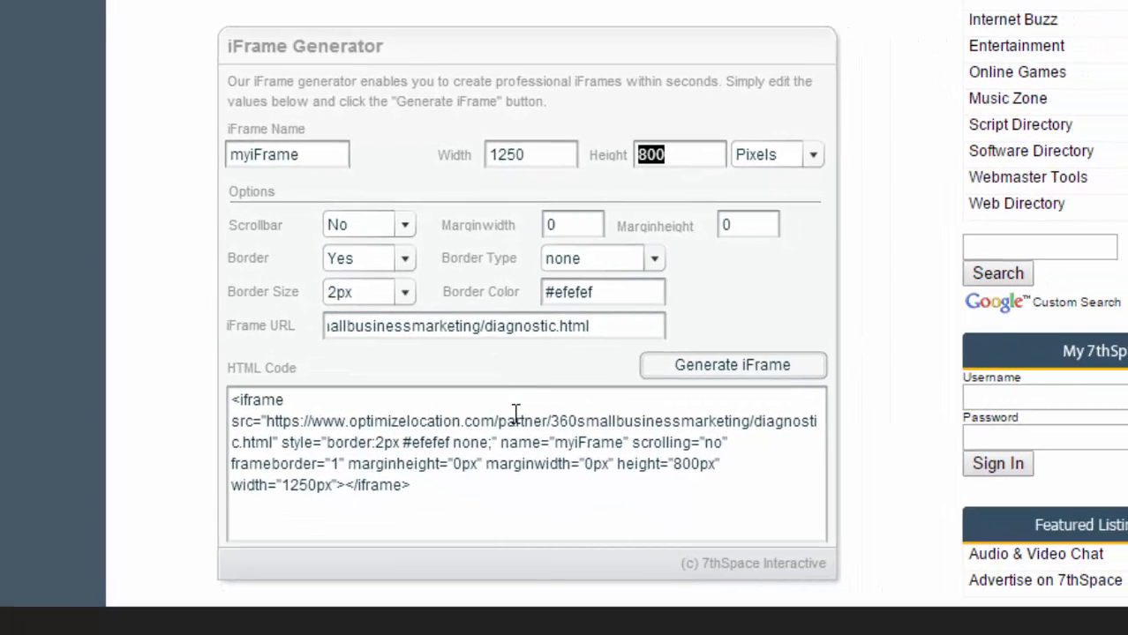
{"action": "mouse_move", "coordinate": [561, 438]}
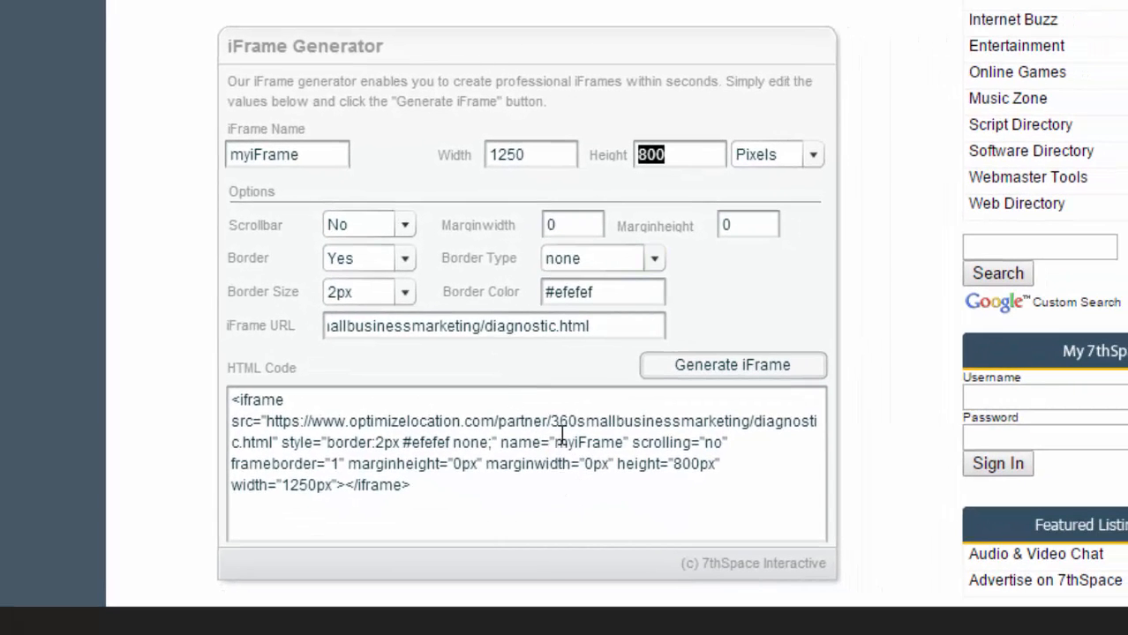
{"action": "mouse_move", "coordinate": [512, 309]}
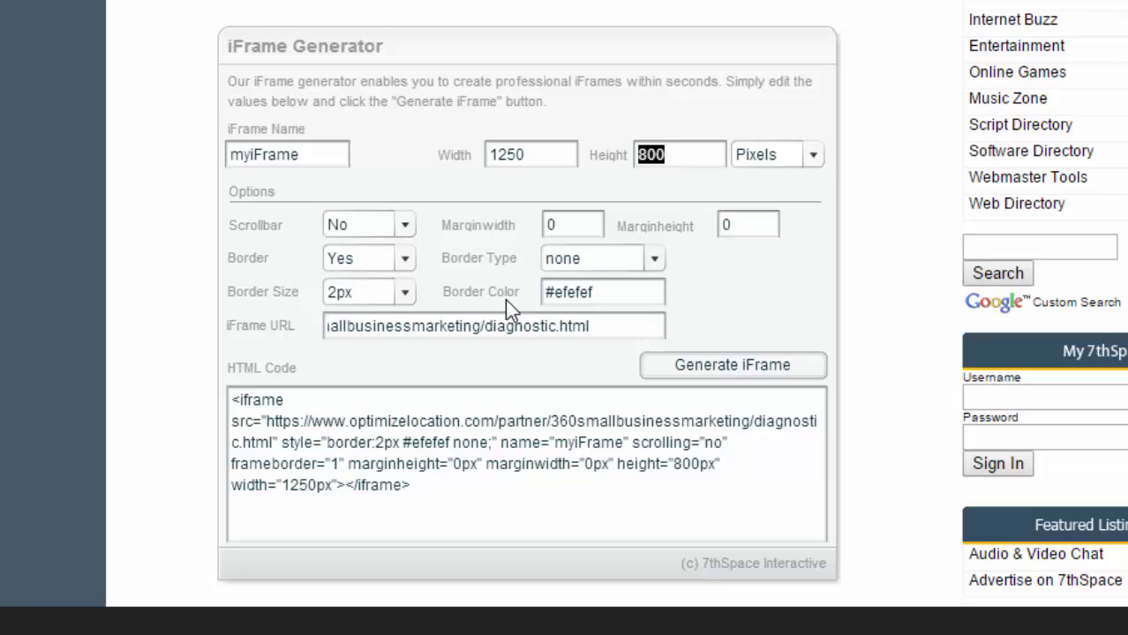
{"action": "mouse_move", "coordinate": [432, 282]}
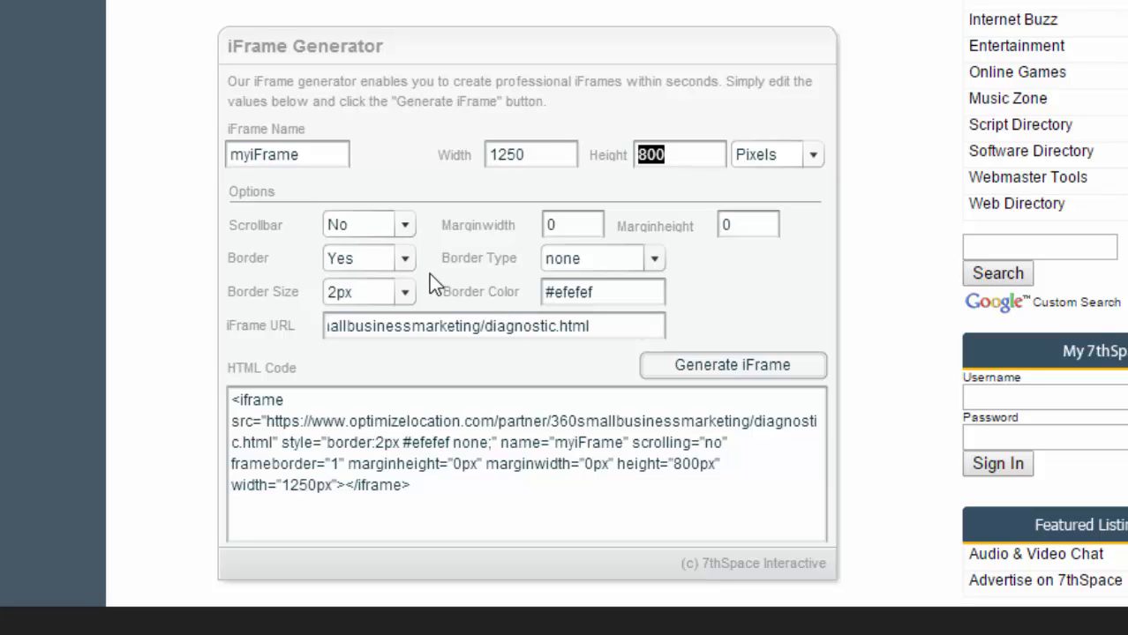
{"action": "mouse_move", "coordinate": [314, 314]}
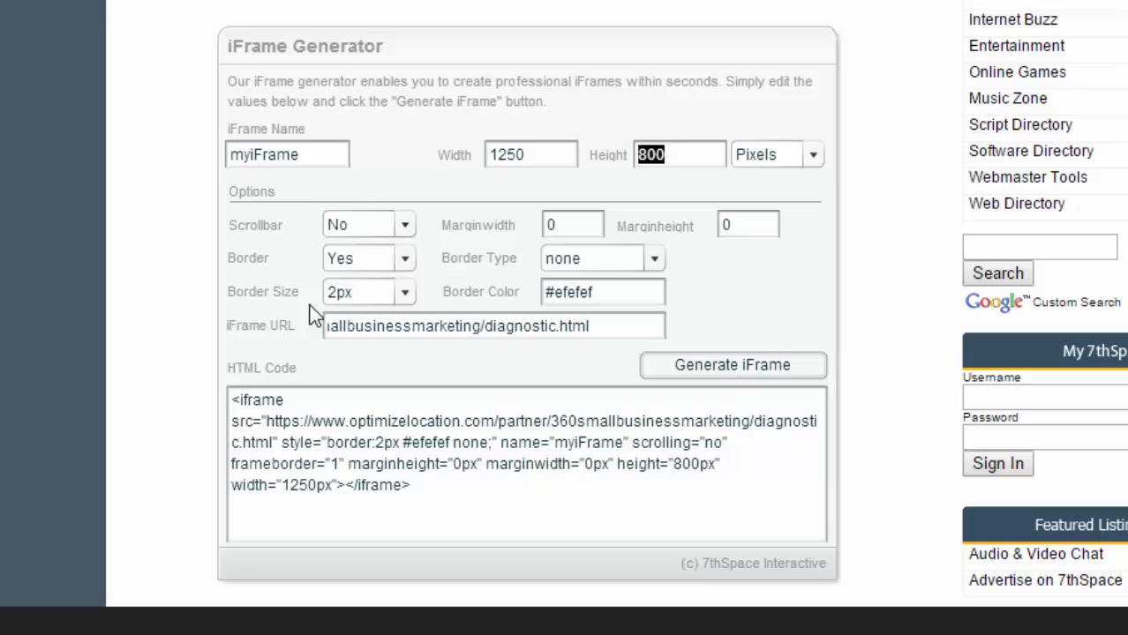
{"action": "mouse_move", "coordinate": [733, 342]}
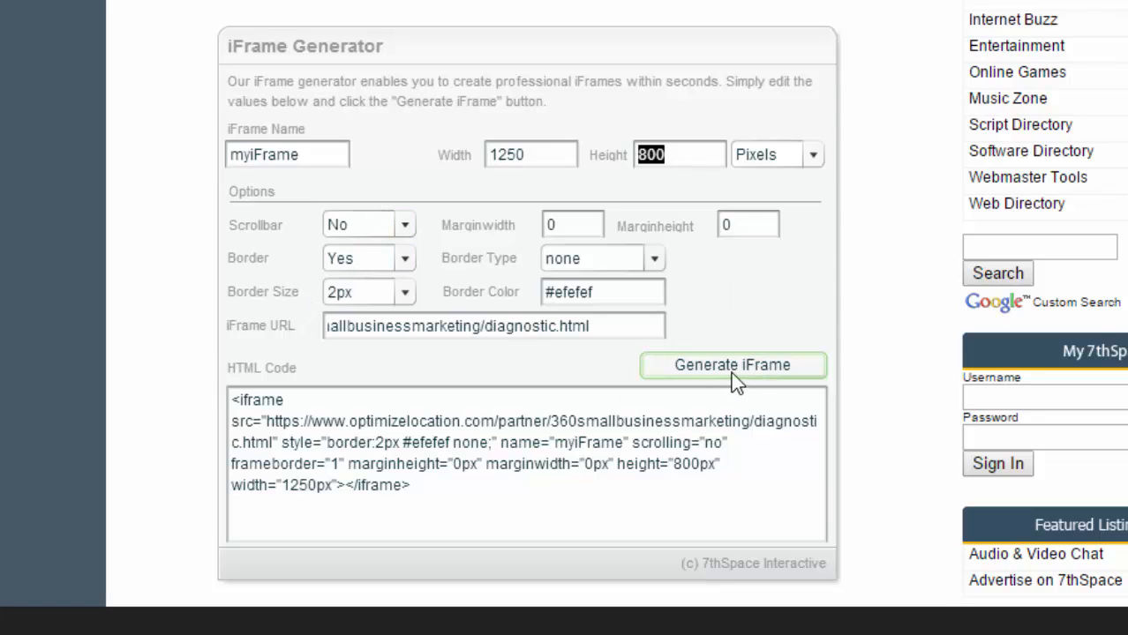
{"action": "mouse_move", "coordinate": [381, 237]}
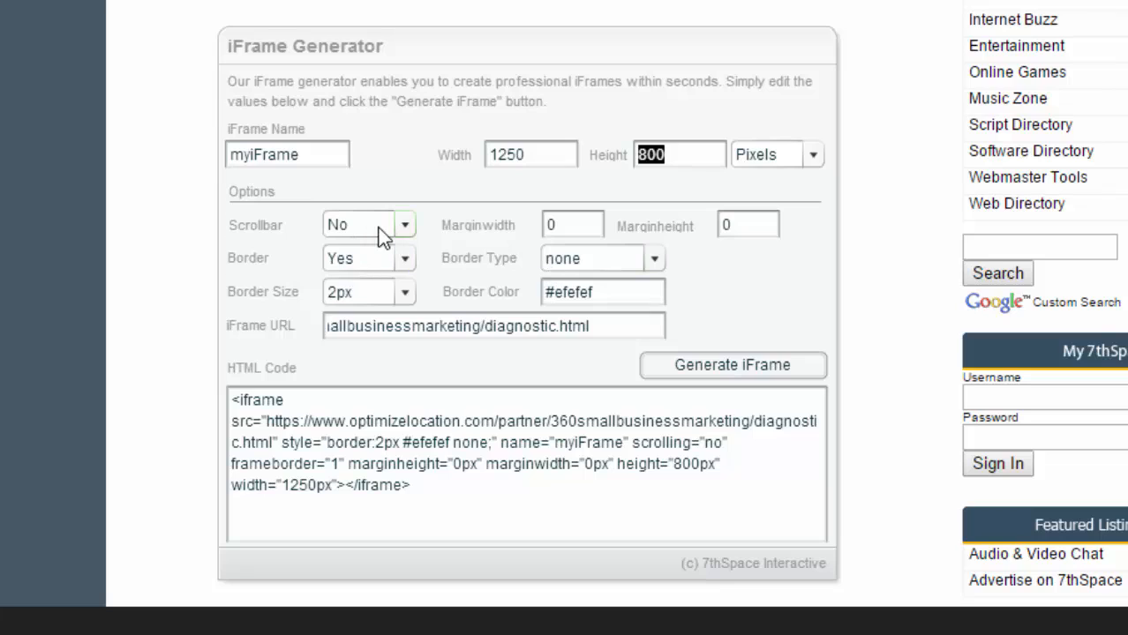
{"action": "mouse_move", "coordinate": [572, 224]}
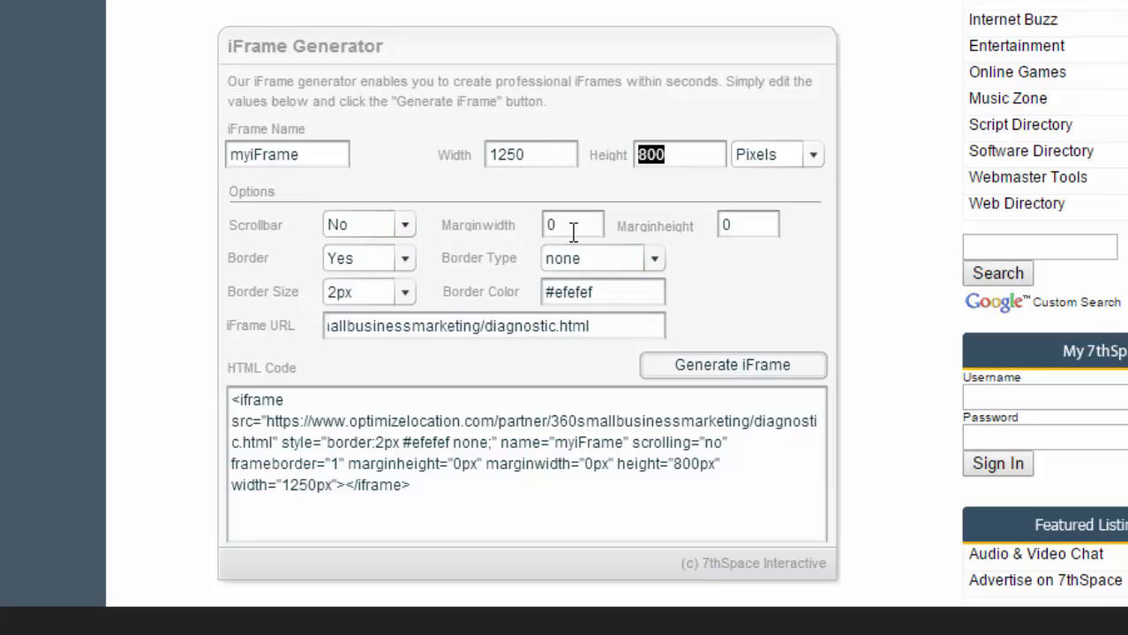
{"action": "mouse_move", "coordinate": [568, 216]}
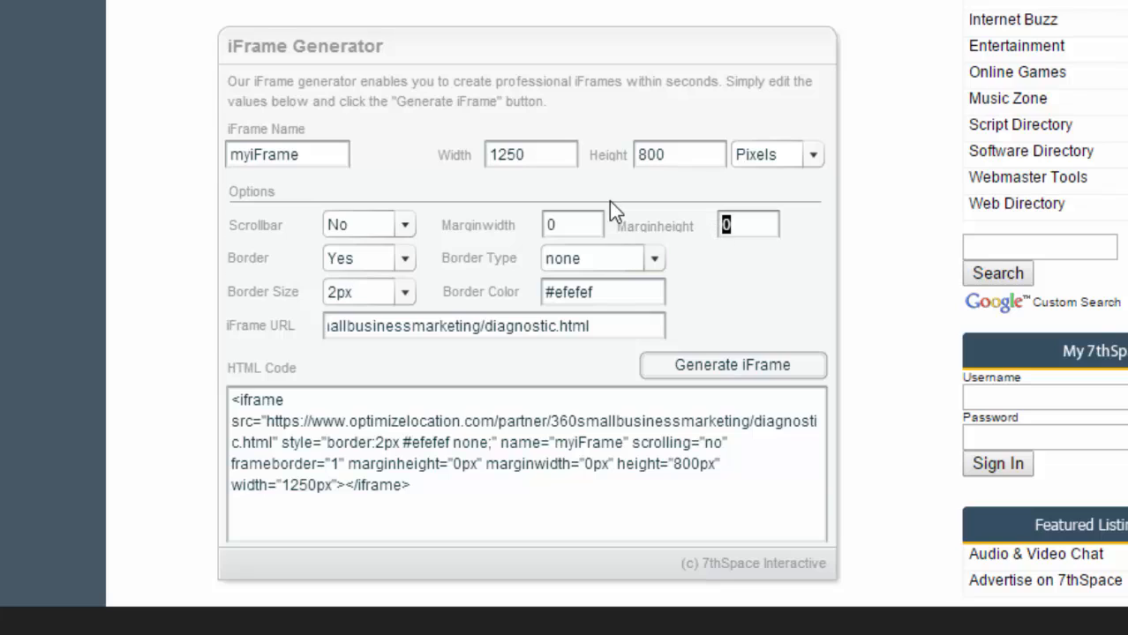
{"action": "mouse_move", "coordinate": [974, 212]}
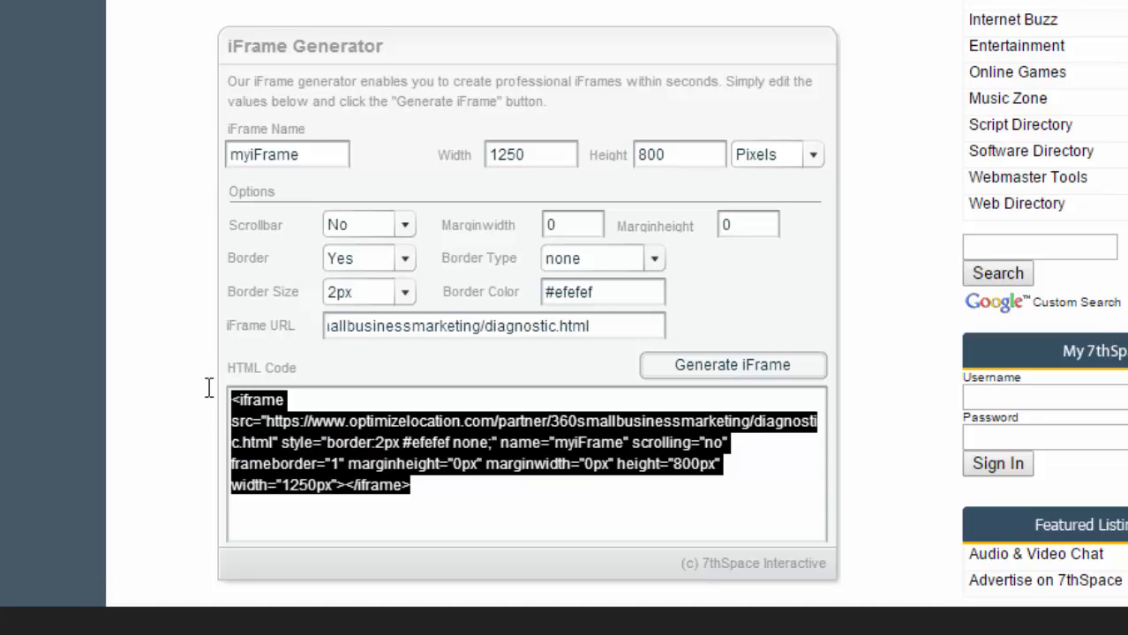
Copy the generated iframe HTML code for the diagnostic form
{"action": "right_click", "coordinate": [526, 441]}
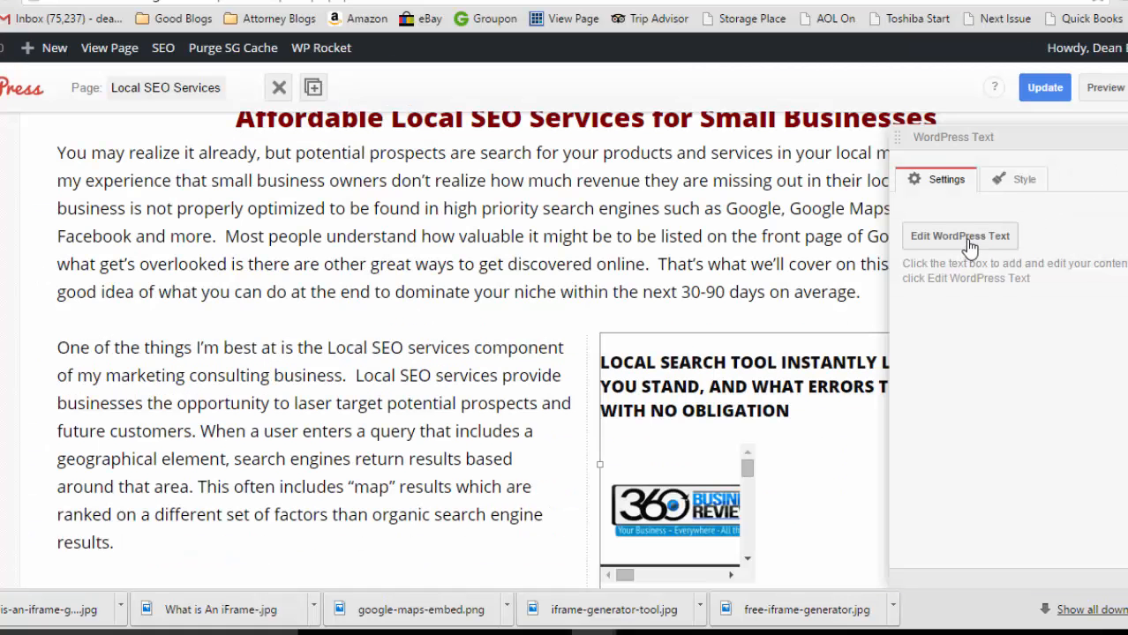
Review the form area on the Local SEO Services builder page before editing the text module
{"action": "scroll", "scroll_direction": "down", "scroll_amount": 3}
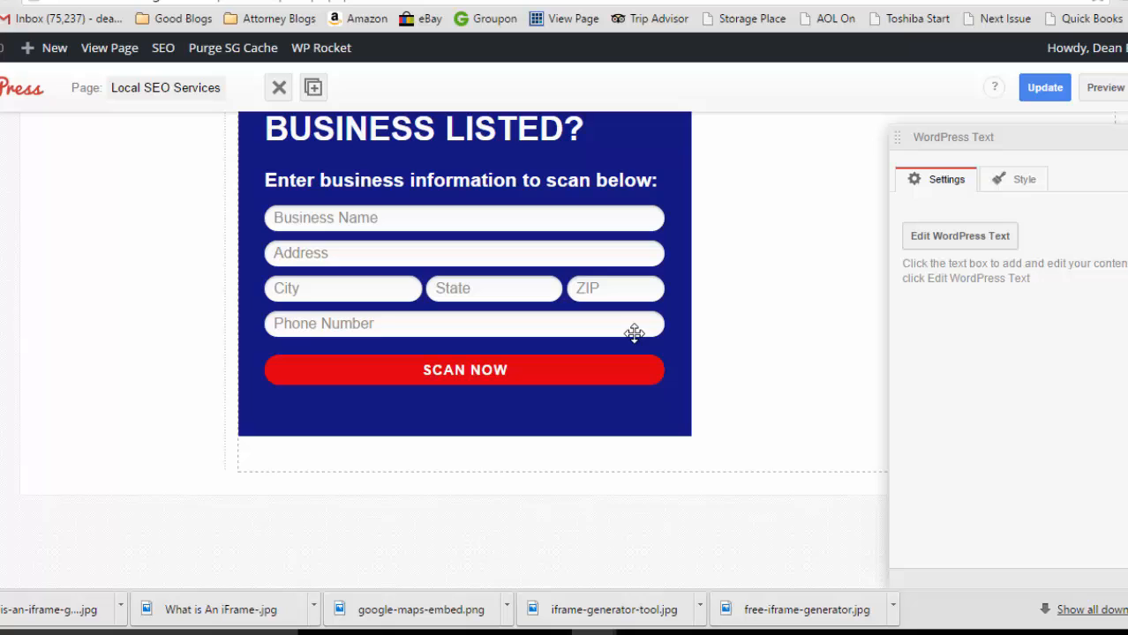
{"action": "mouse_move", "coordinate": [681, 318]}
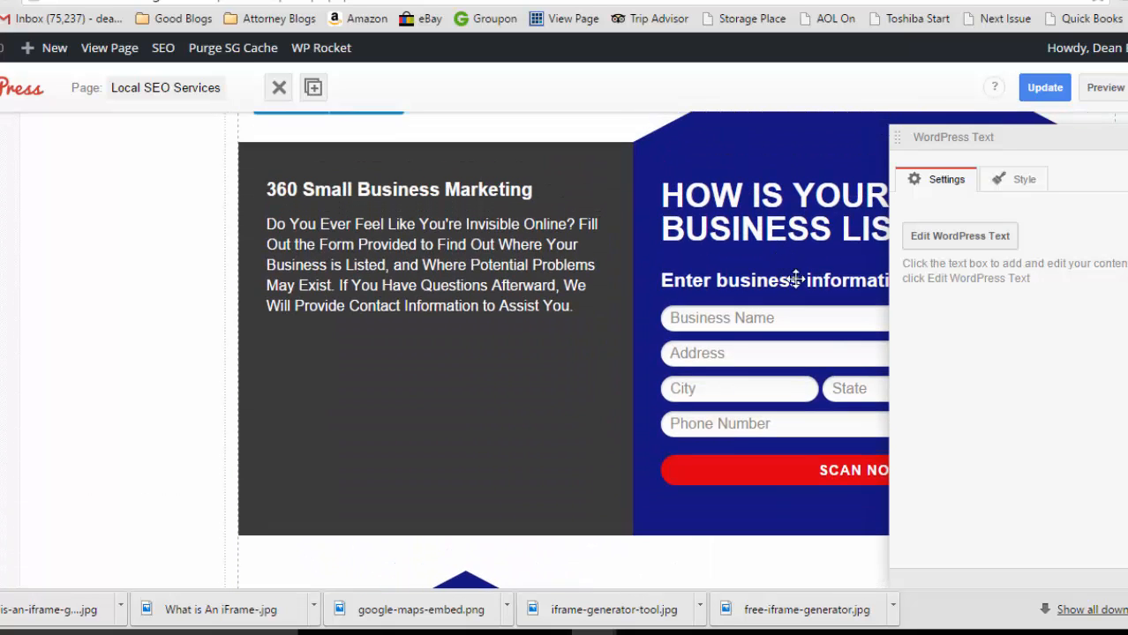
{"action": "scroll", "scroll_direction": "down", "scroll_amount": 3}
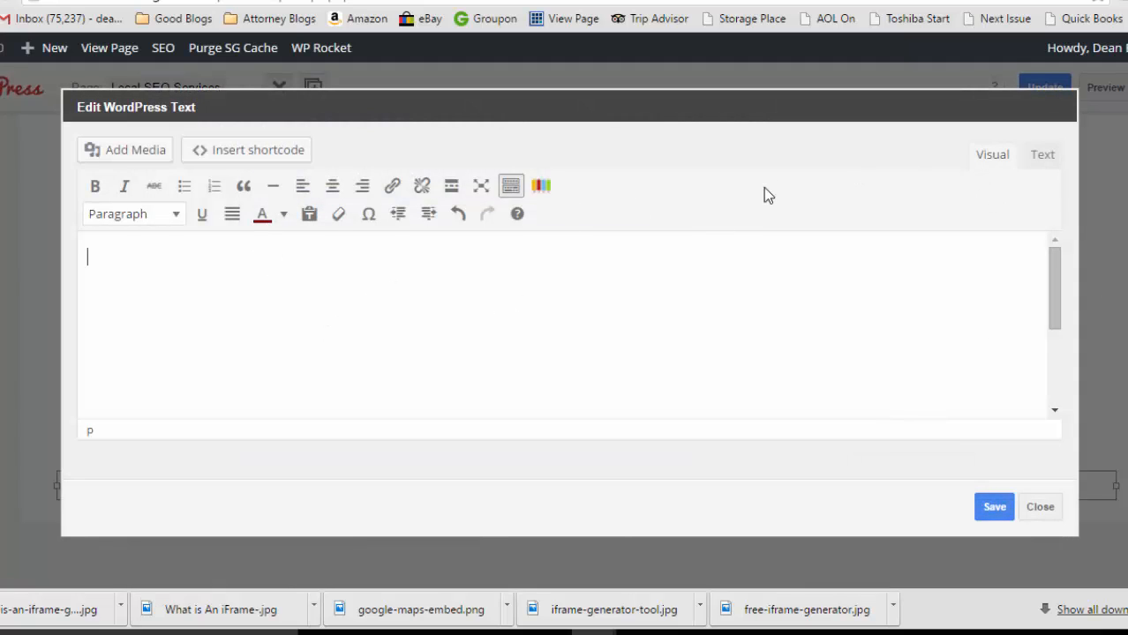
{"action": "mouse_move", "coordinate": [1041, 156]}
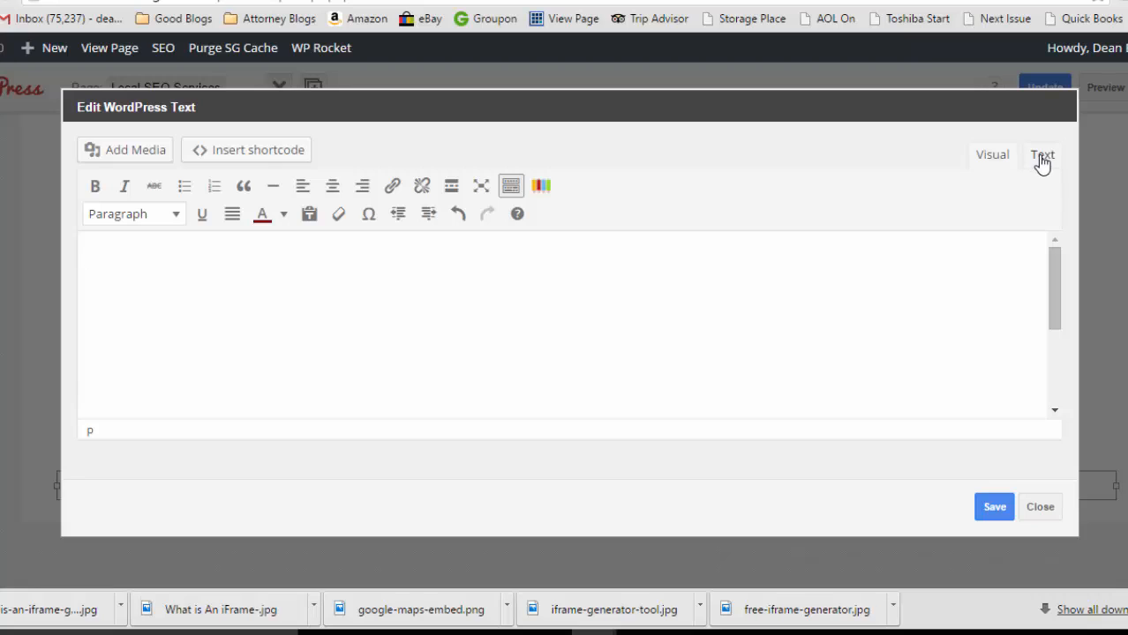
Paste the iframe code into the text module's HTML view and save the module
{"action": "left_click", "coordinate": [1041, 156]}
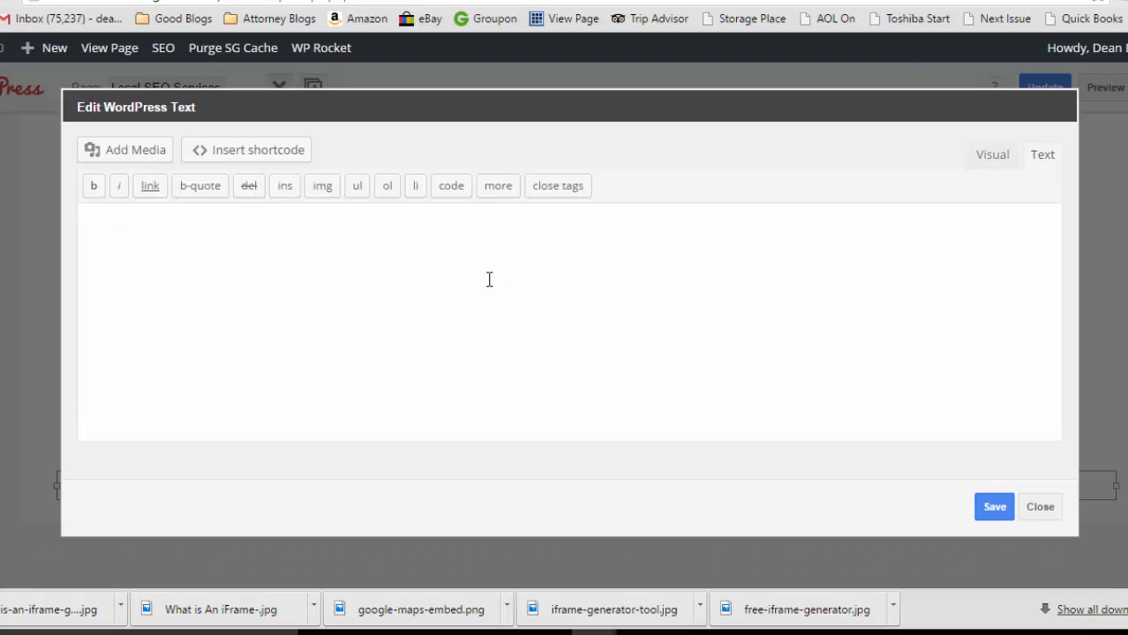
{"action": "right_click", "coordinate": [489, 279]}
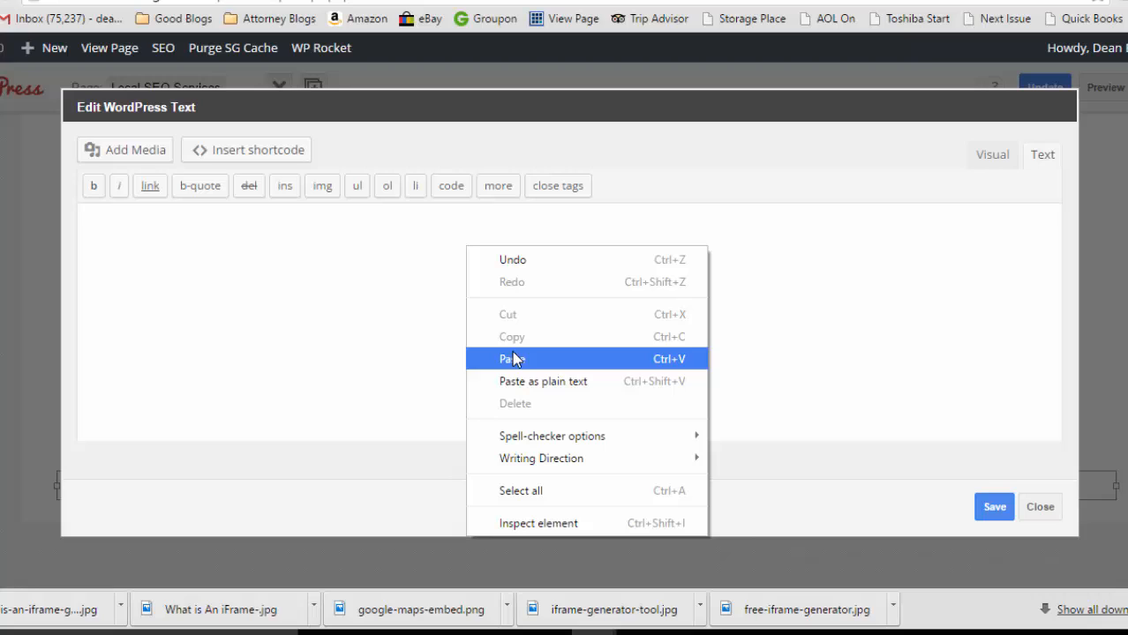
{"action": "mouse_move", "coordinate": [551, 364]}
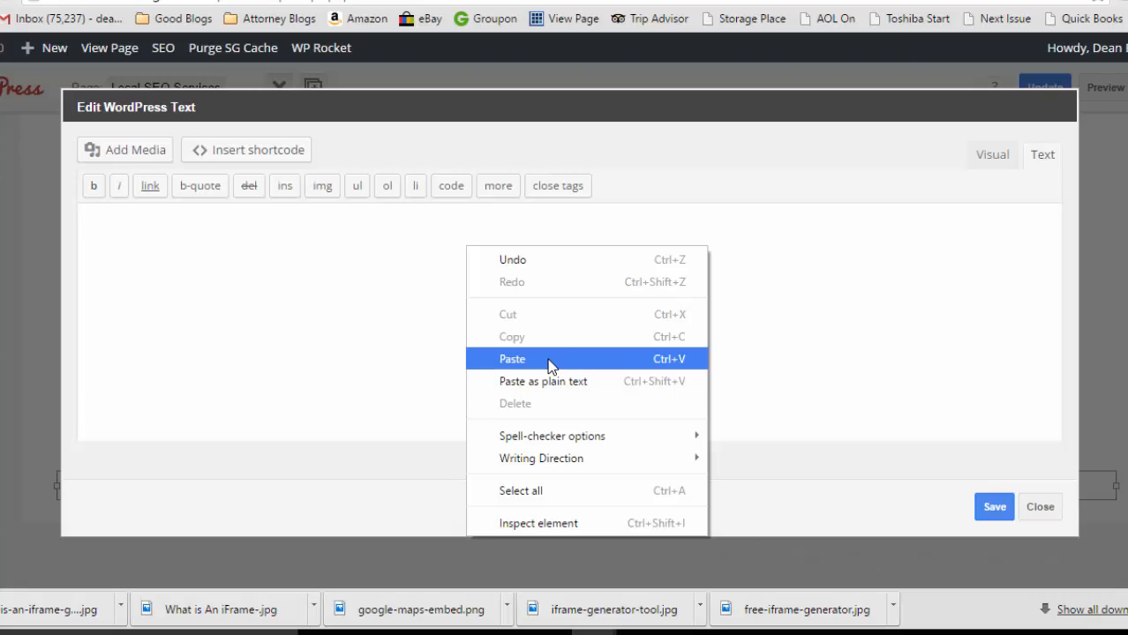
{"action": "left_click", "coordinate": [512, 358]}
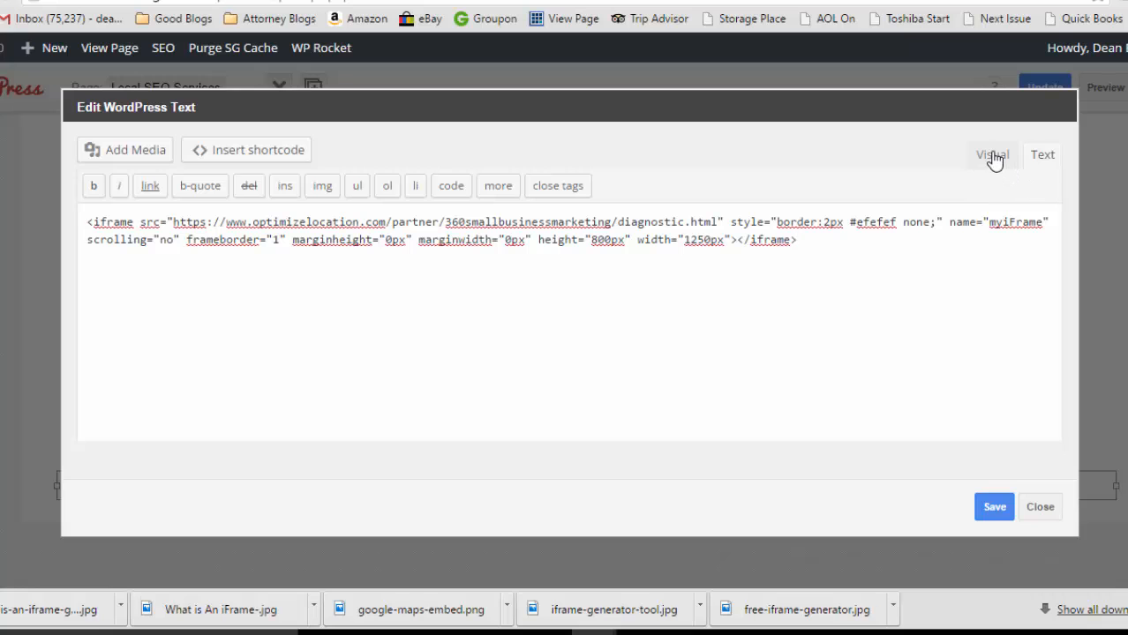
{"action": "left_click", "coordinate": [991, 155]}
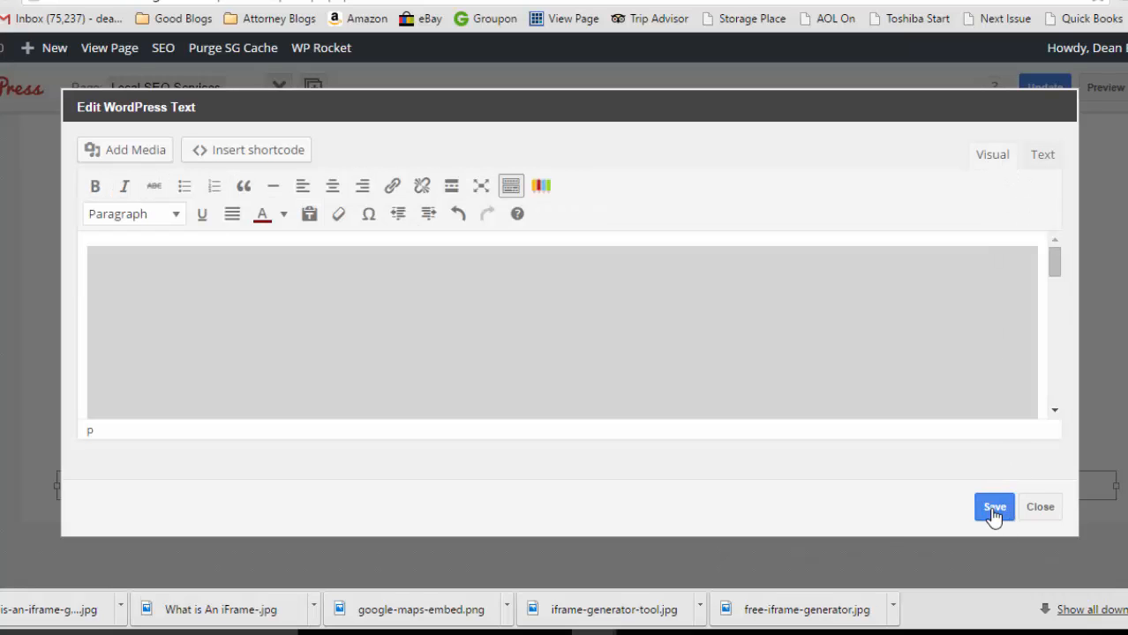
{"action": "left_click", "coordinate": [993, 507]}
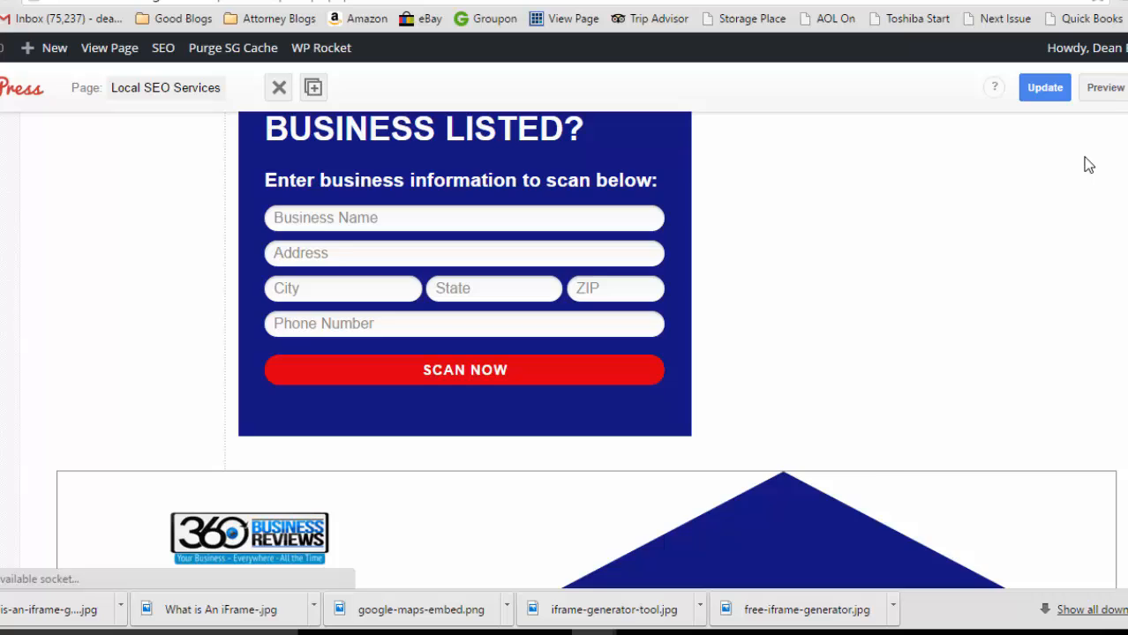
Scroll the previewed Local SEO Services page to confirm the embedded scan form shows
{"action": "scroll", "scroll_direction": "up", "scroll_amount": 3}
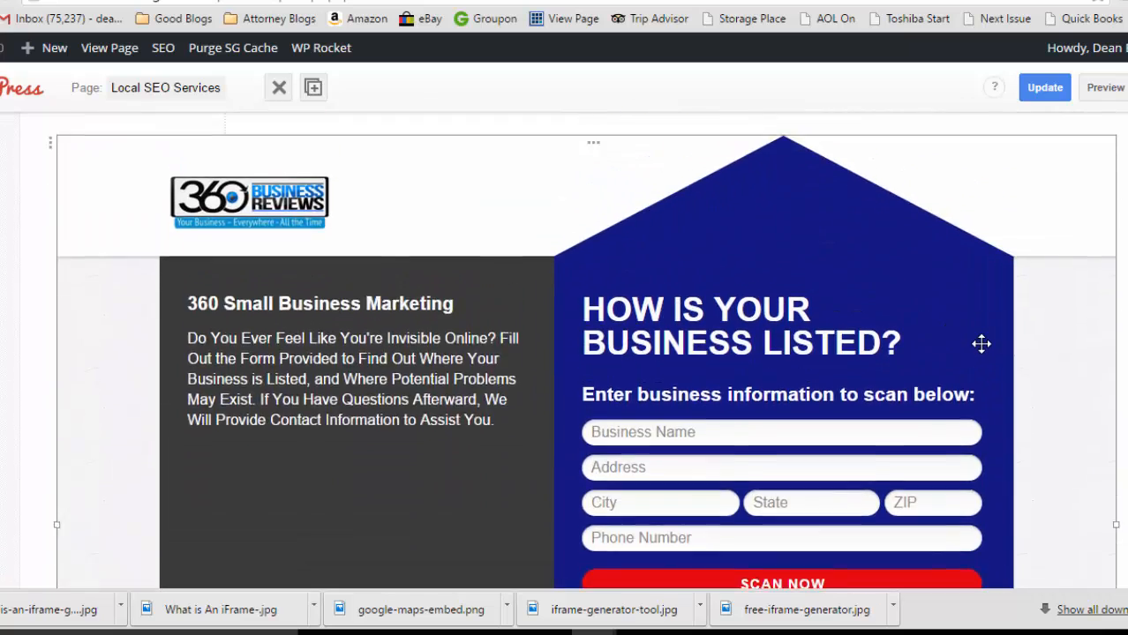
{"action": "mouse_move", "coordinate": [966, 353]}
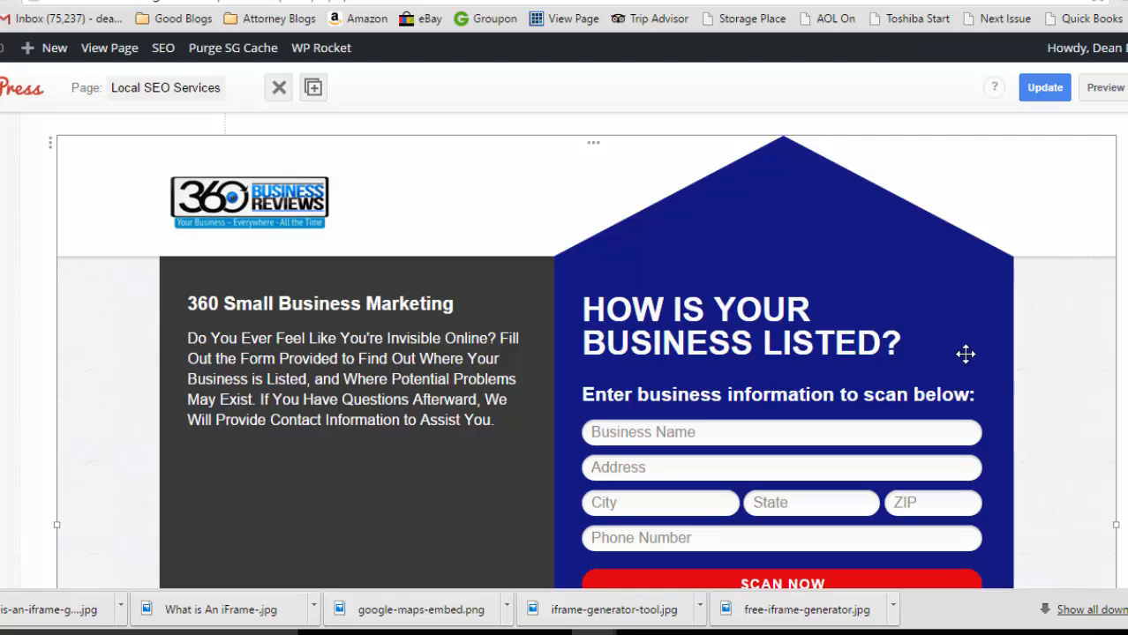
{"action": "mouse_move", "coordinate": [893, 117]}
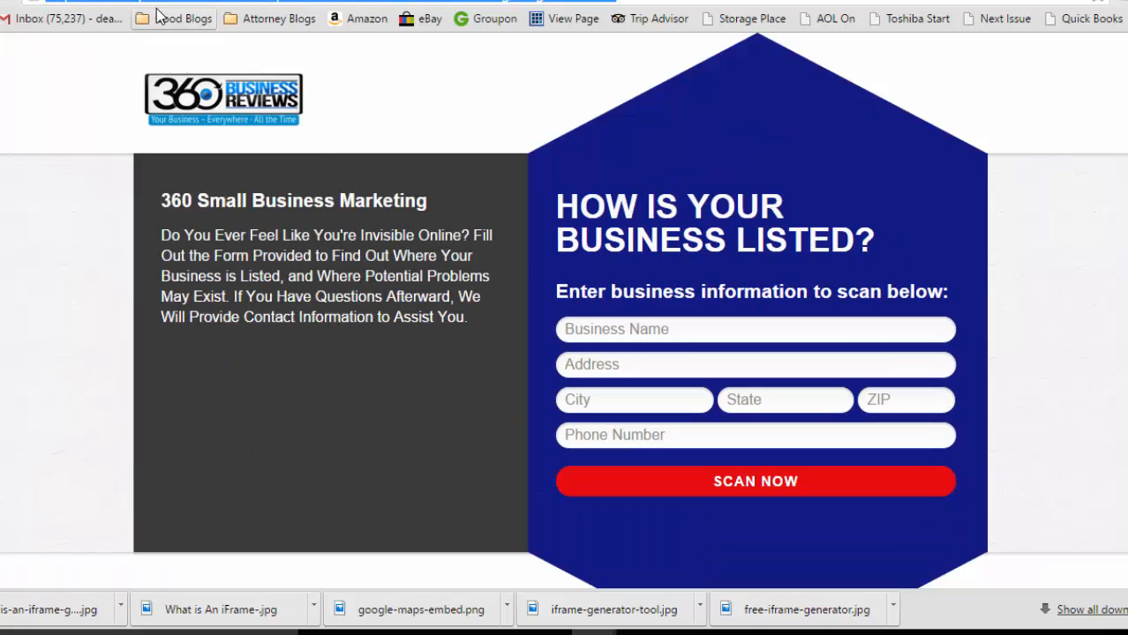
{"action": "mouse_move", "coordinate": [268, 55]}
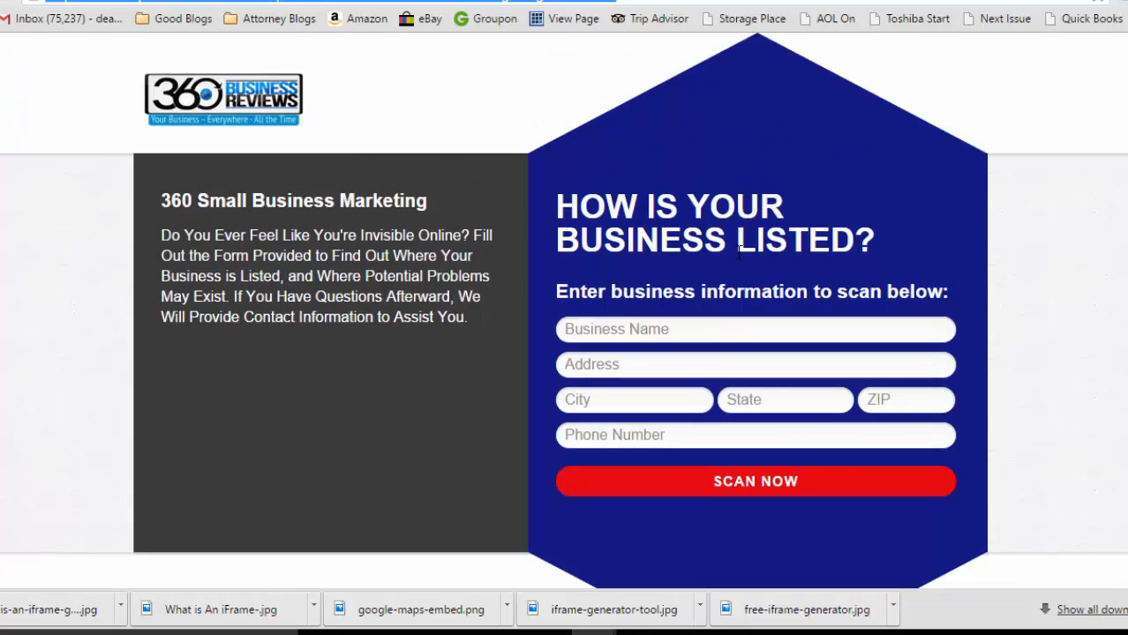
{"action": "scroll", "scroll_direction": "down", "scroll_amount": 3}
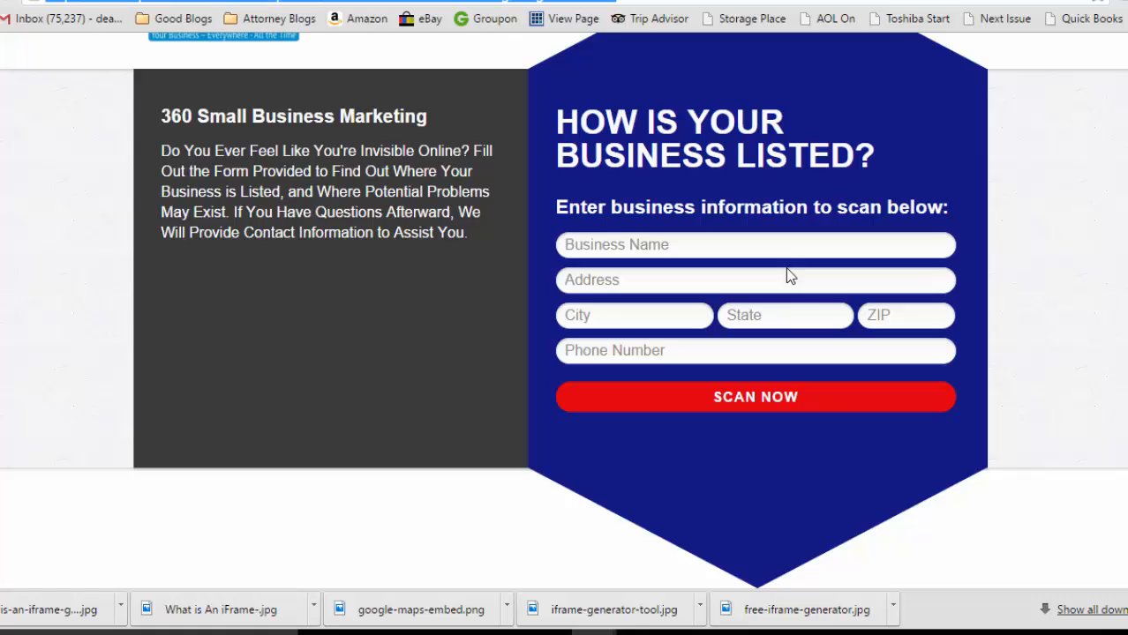
{"action": "scroll", "scroll_direction": "up", "scroll_amount": 3}
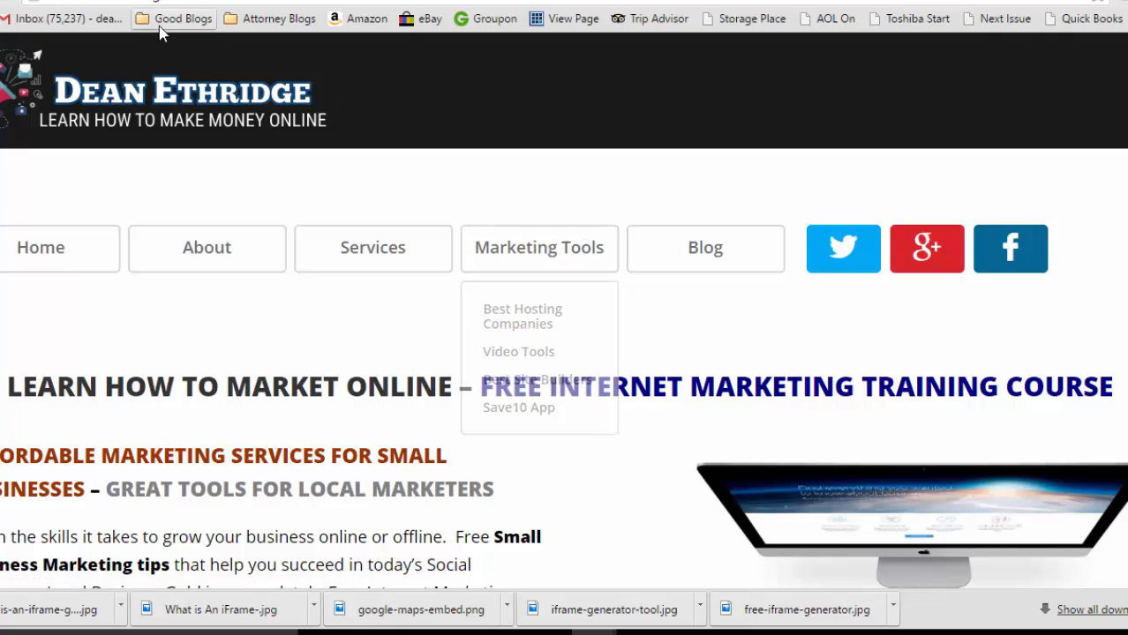
{"action": "mouse_move", "coordinate": [163, 159]}
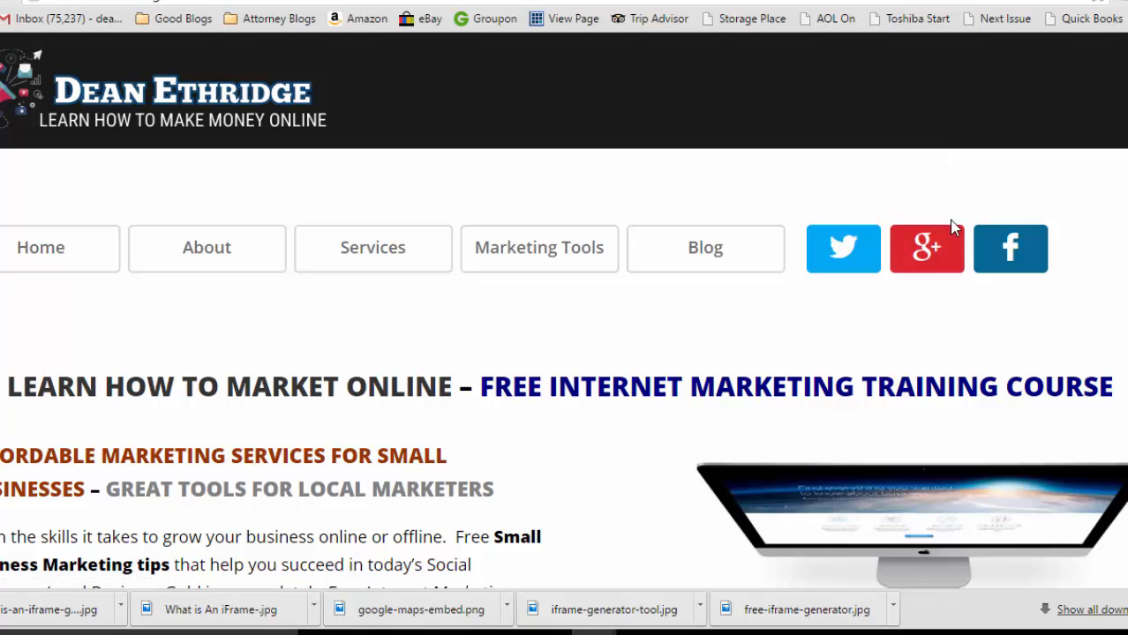
{"action": "mouse_move", "coordinate": [925, 245]}
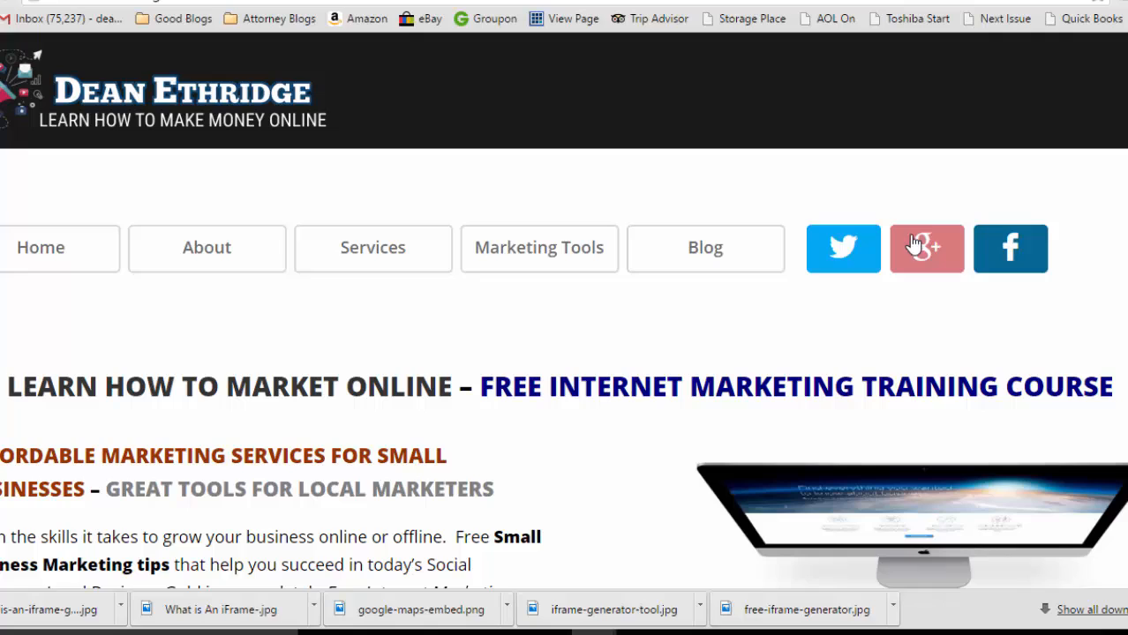
{"action": "mouse_move", "coordinate": [762, 531]}
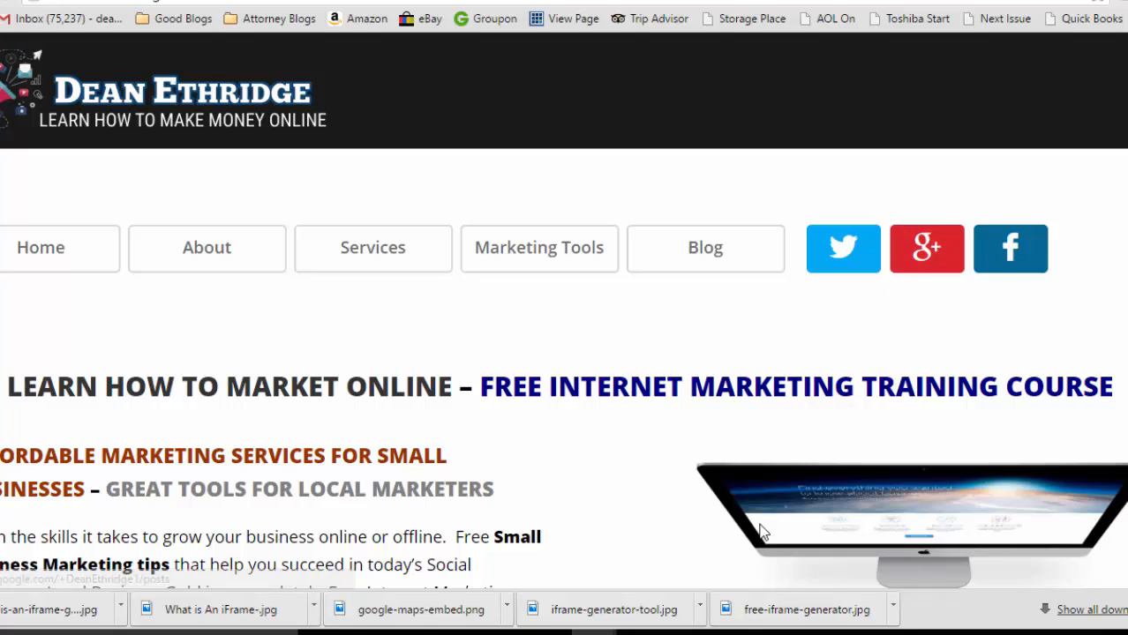
{"action": "mouse_move", "coordinate": [939, 521]}
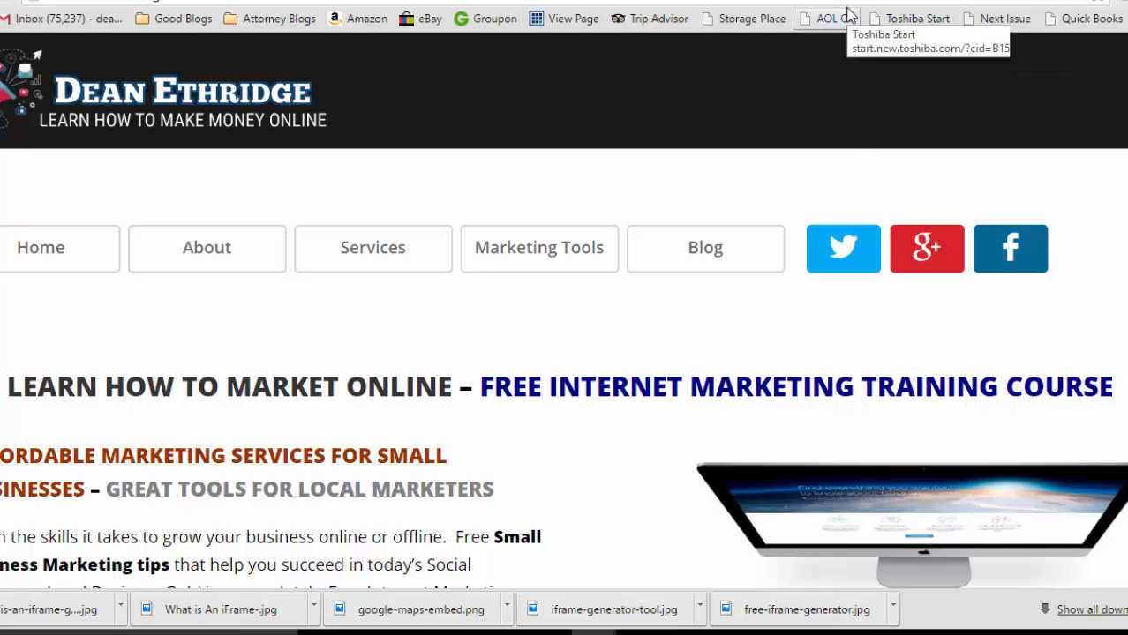
{"action": "mouse_move", "coordinate": [944, 99]}
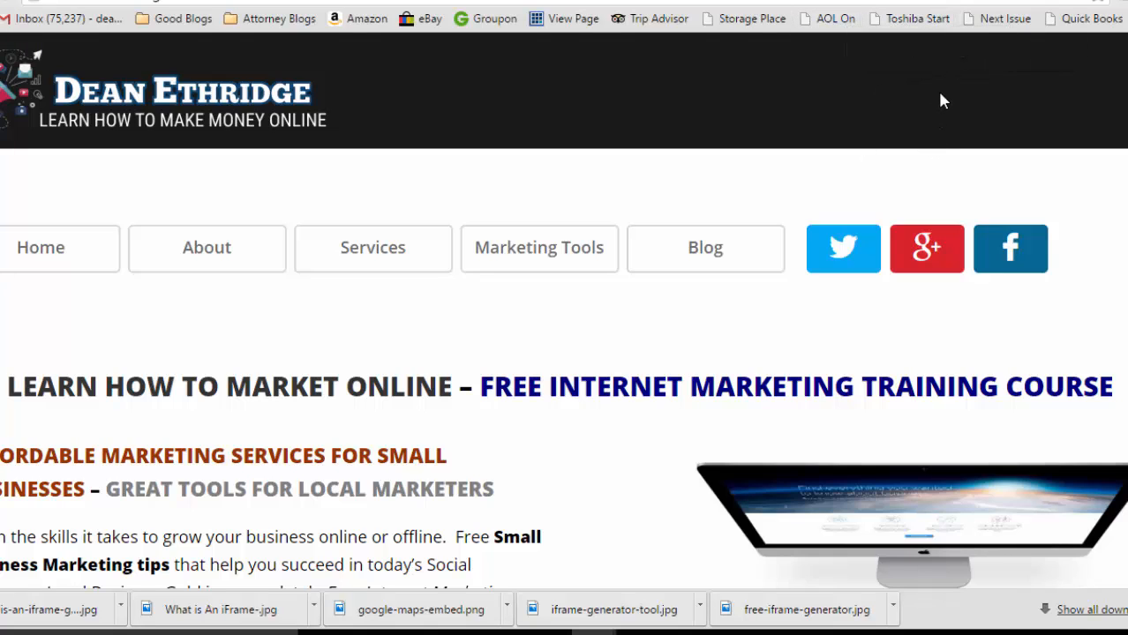